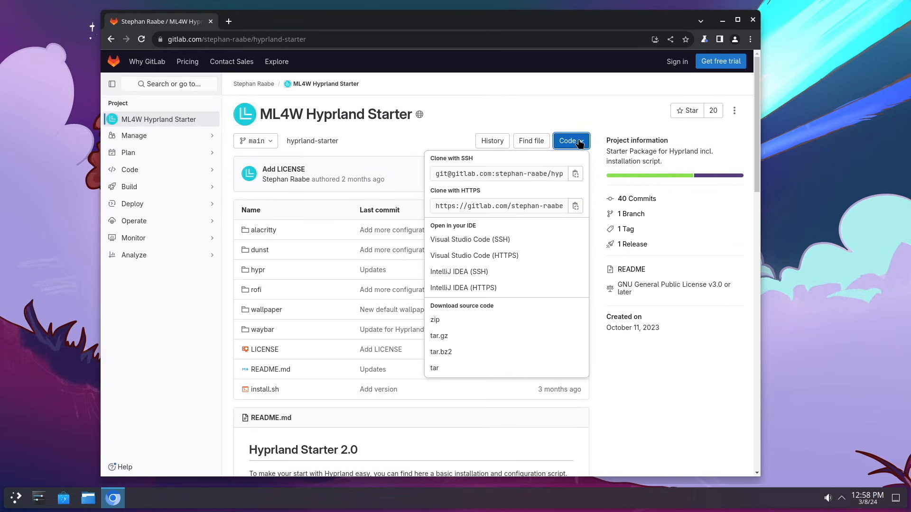
pyautogui.moveTo(440, 211)
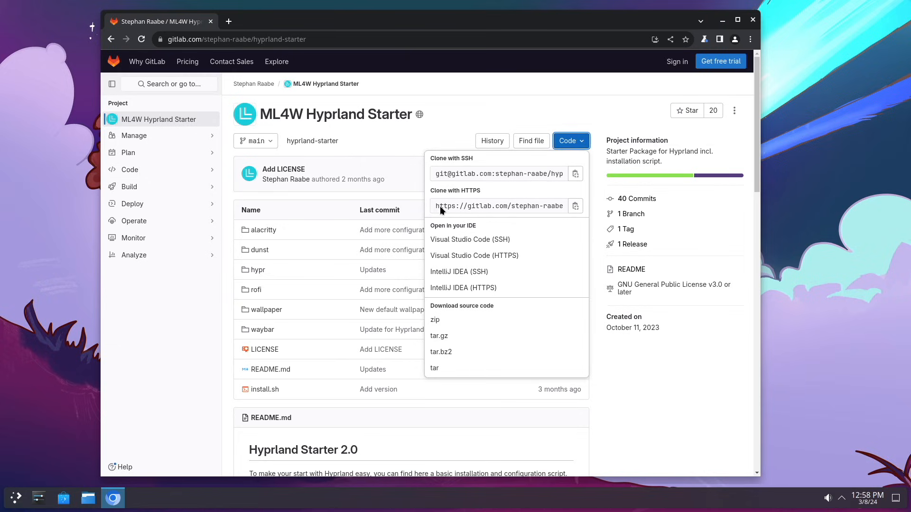
pyautogui.moveTo(475, 199)
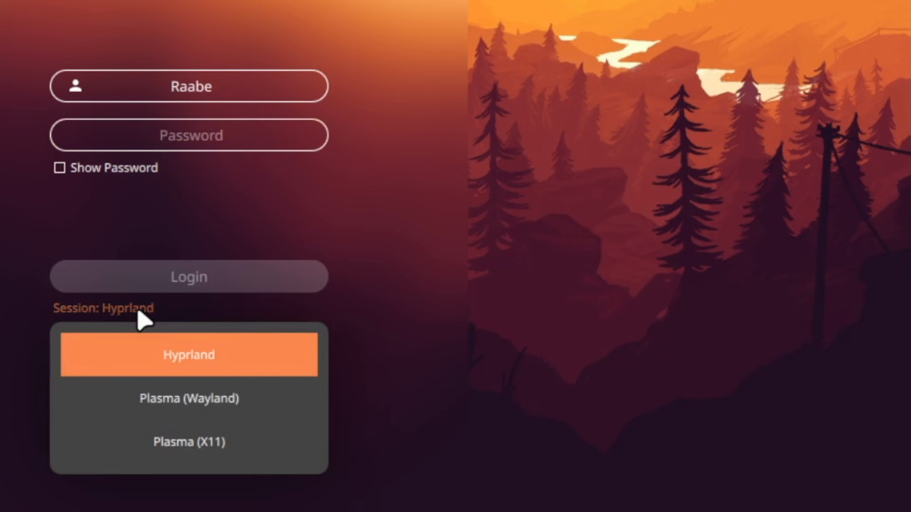
# Log into the session, start Chromium and load gitlab.com/stephan-raabe's projects page.
pyautogui.click(188, 399)
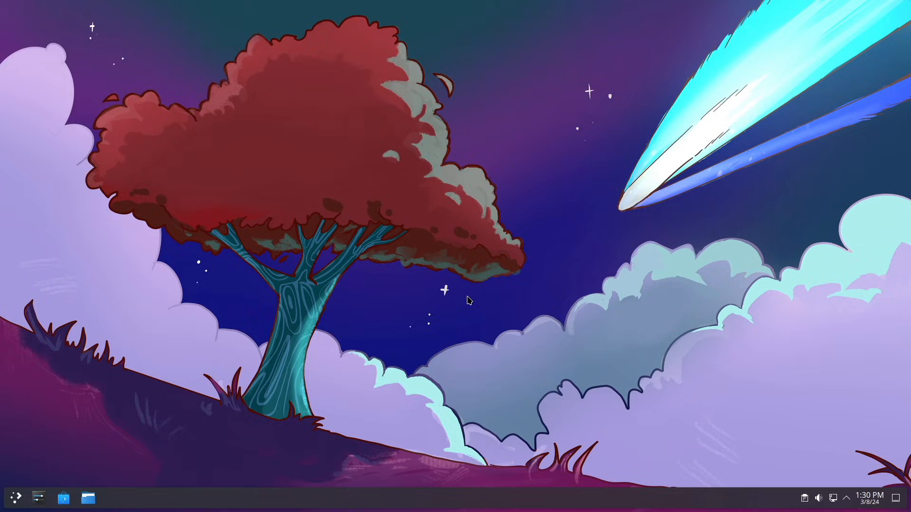
pyautogui.moveTo(539, 109)
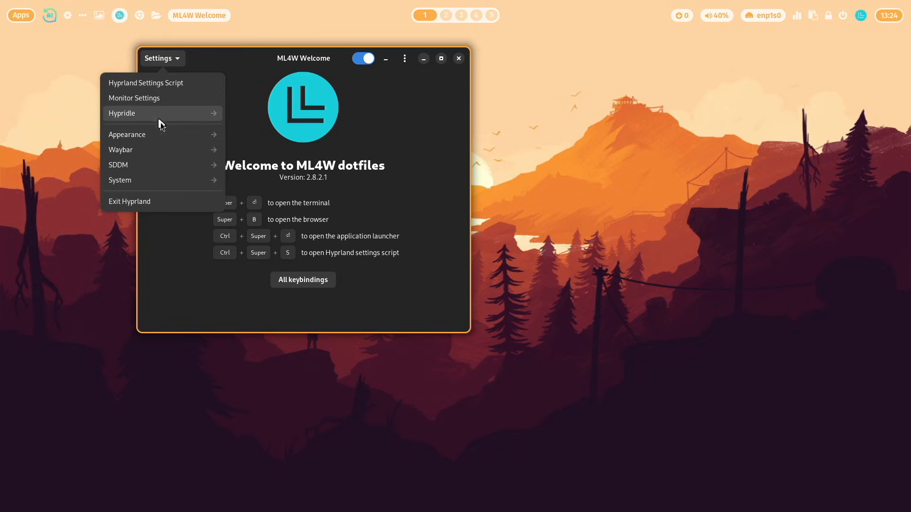
pyautogui.moveTo(163, 134)
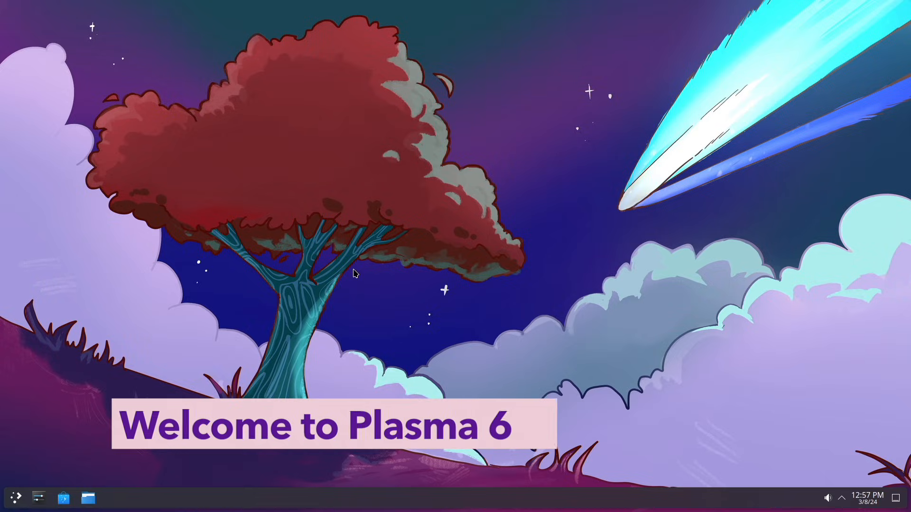
pyautogui.moveTo(77, 495)
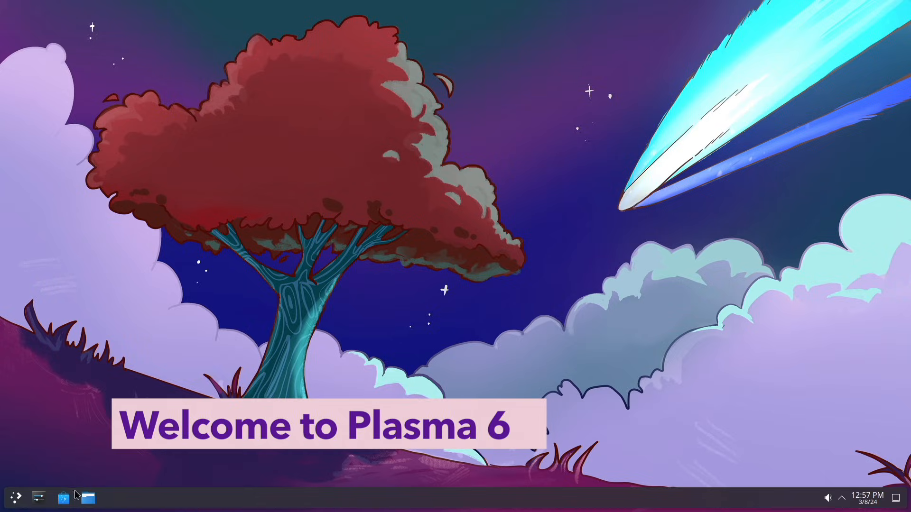
pyautogui.click(87, 497)
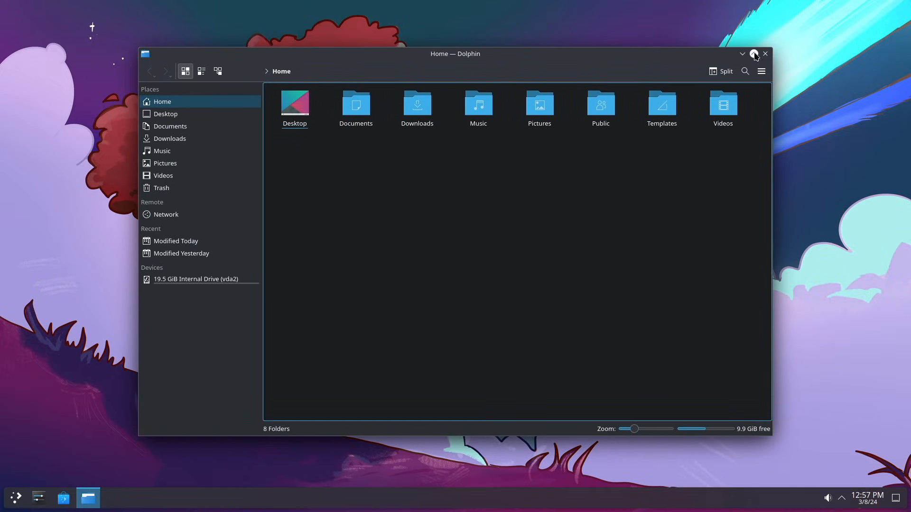
pyautogui.click(754, 53)
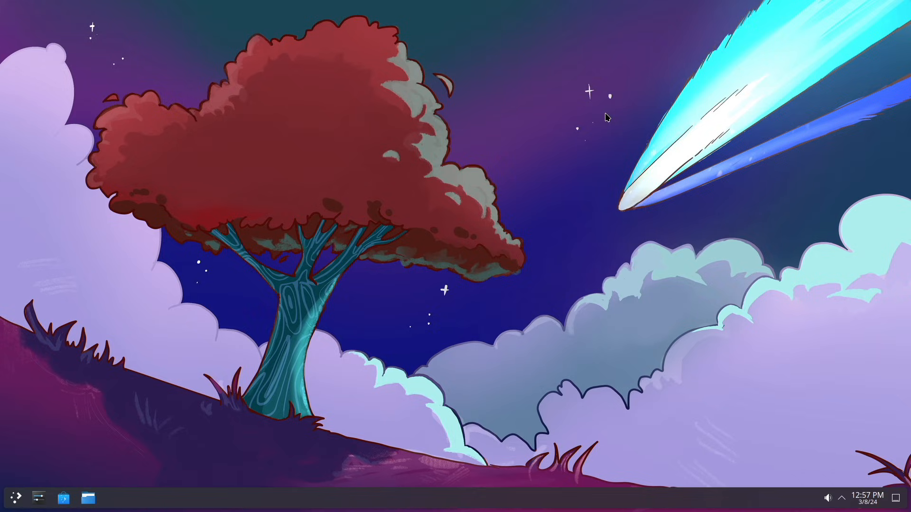
pyautogui.moveTo(34, 484)
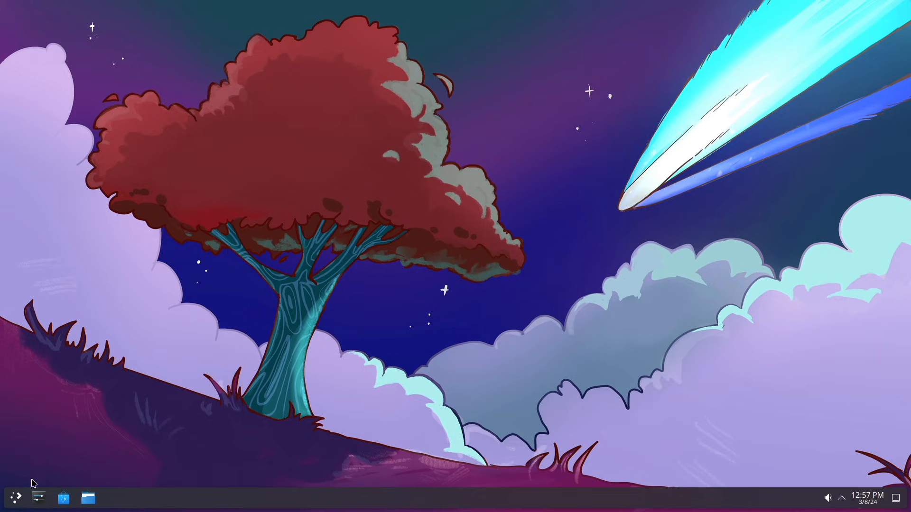
pyautogui.click(15, 499)
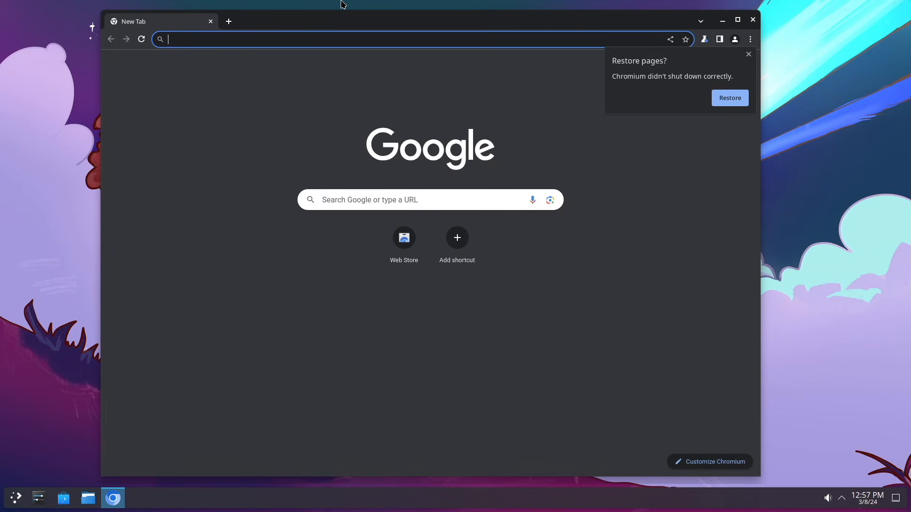
pyautogui.write('h')
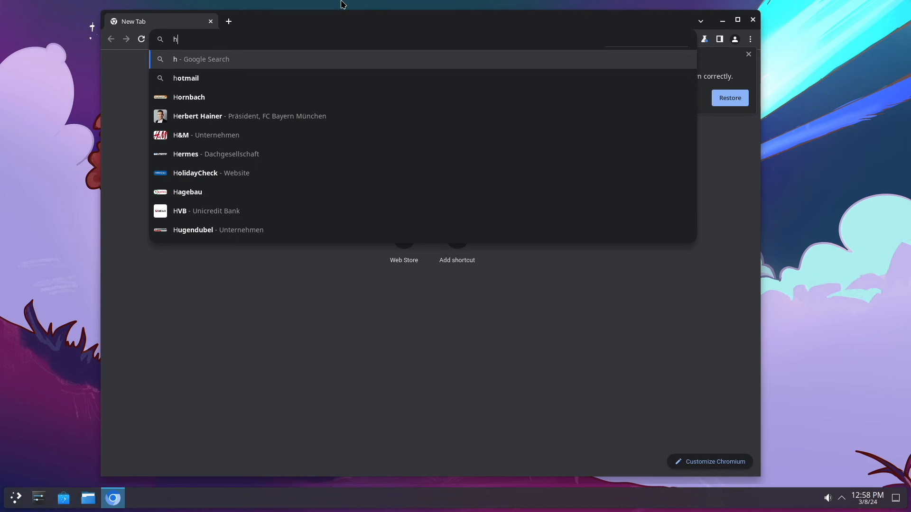
pyautogui.press('Return')
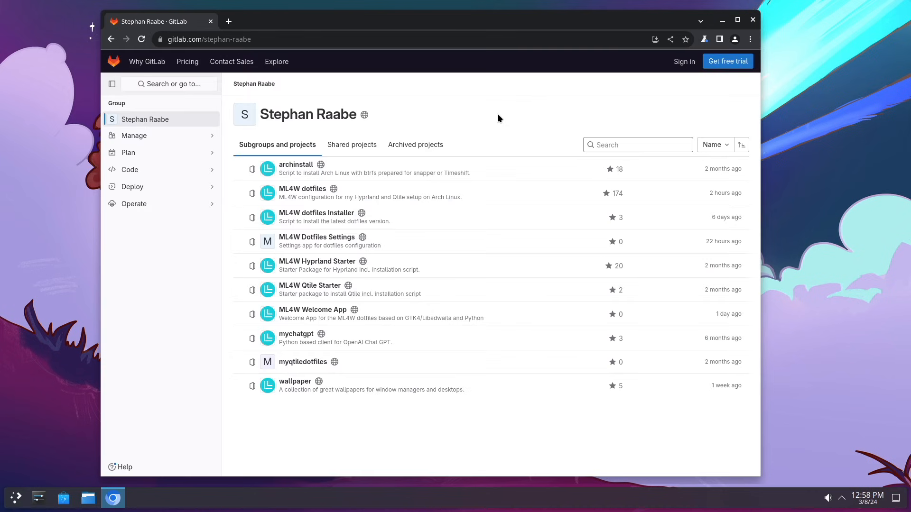
pyautogui.moveTo(296, 279)
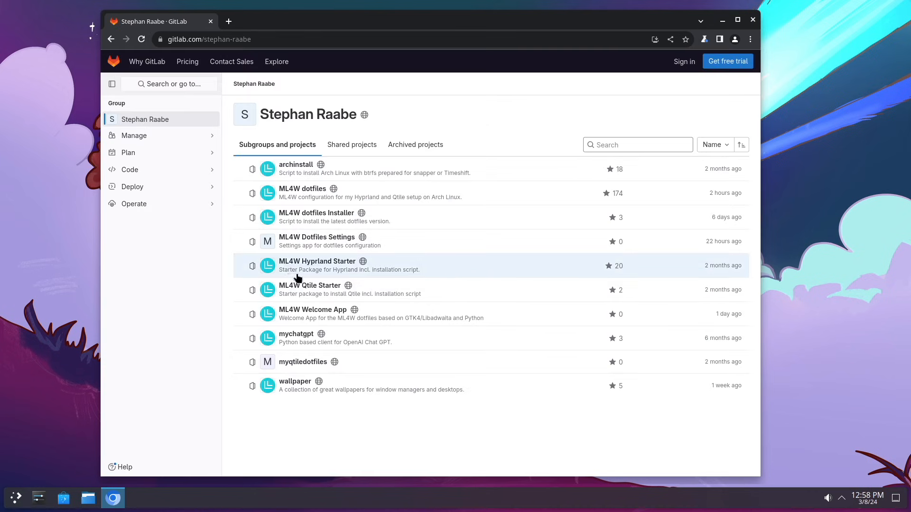
# In the ML4W Hyprland Starter project, copy the Clone with HTTPS address.
pyautogui.click(317, 261)
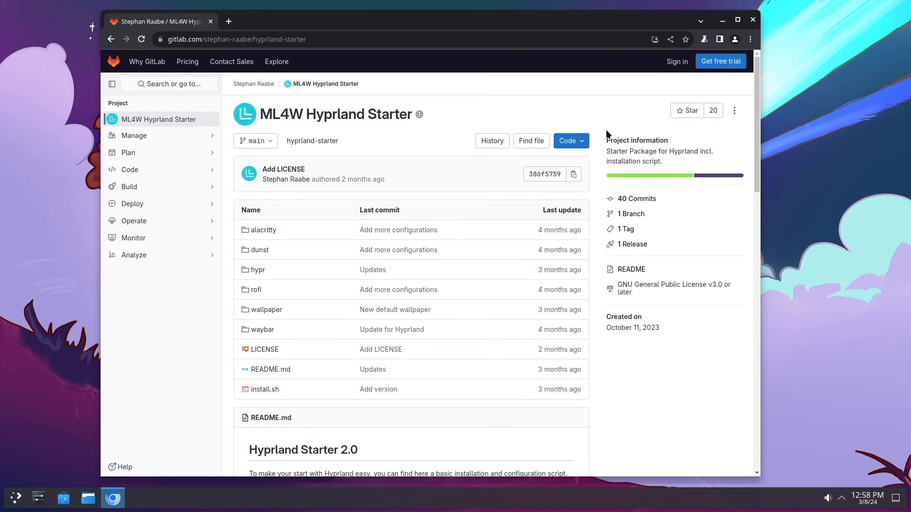
pyautogui.click(568, 141)
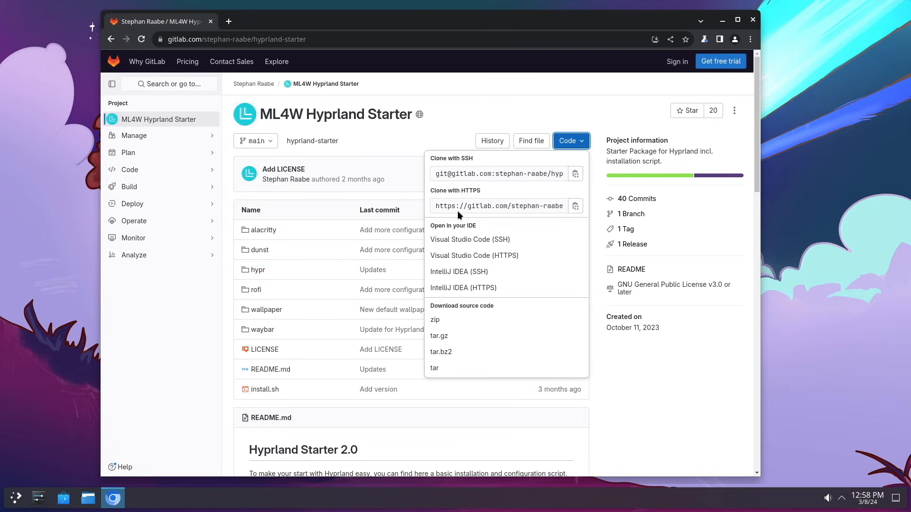
pyautogui.moveTo(441, 211)
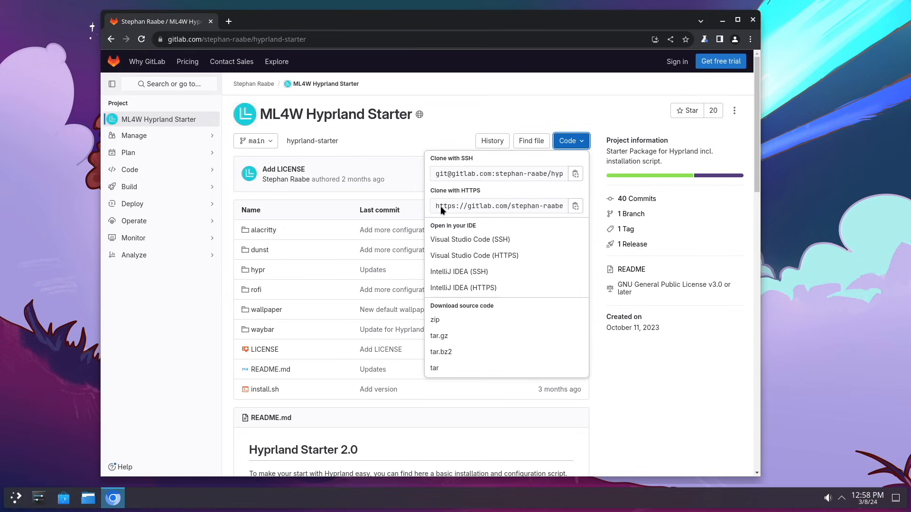
pyautogui.moveTo(556, 214)
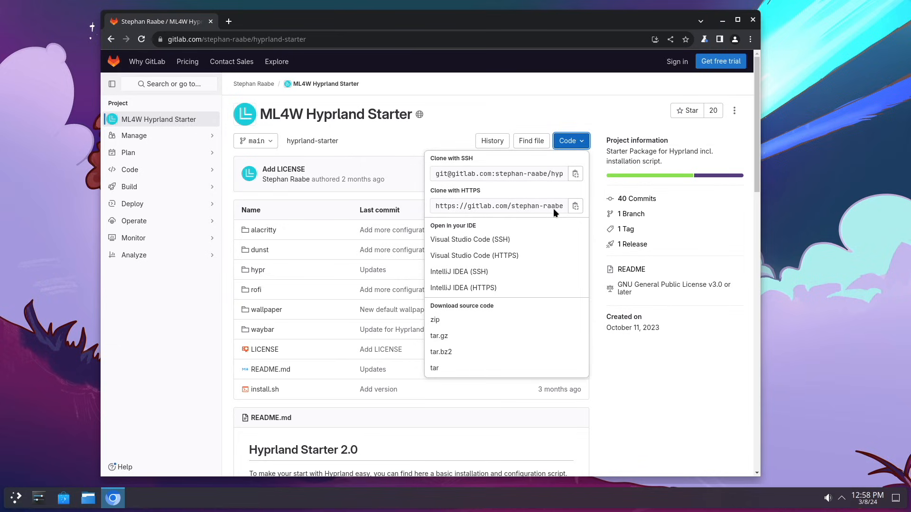
pyautogui.click(575, 206)
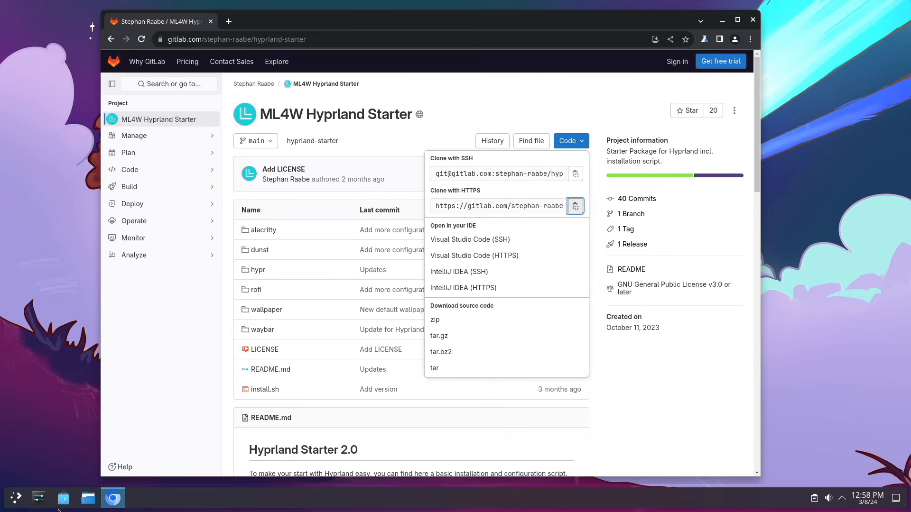
# In a new Konsole, cd into Downloads and git clone the hyprland-starter repository.
pyautogui.click(14, 499)
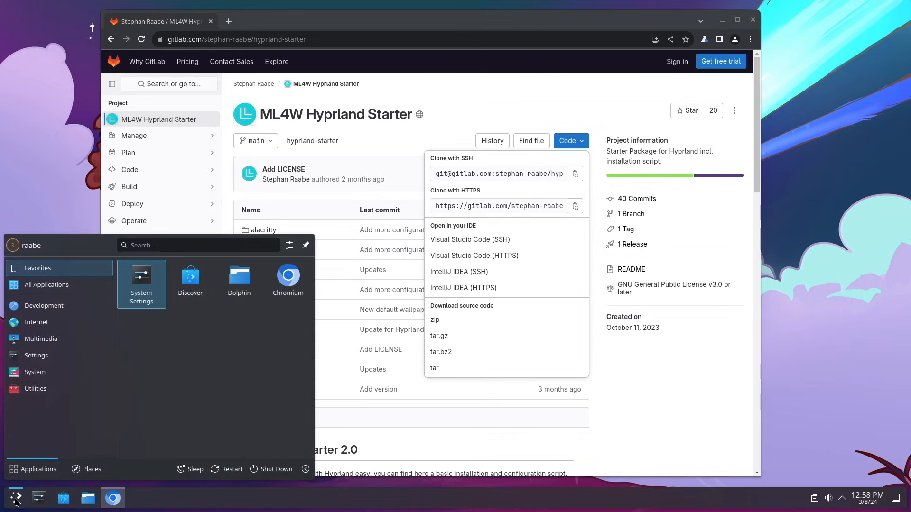
pyautogui.moveTo(46, 470)
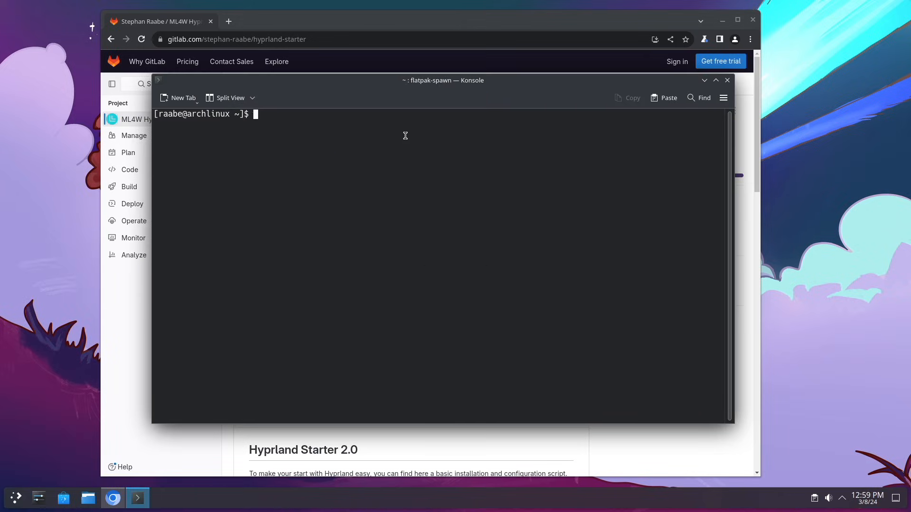
pyautogui.write('cd Downloads/')
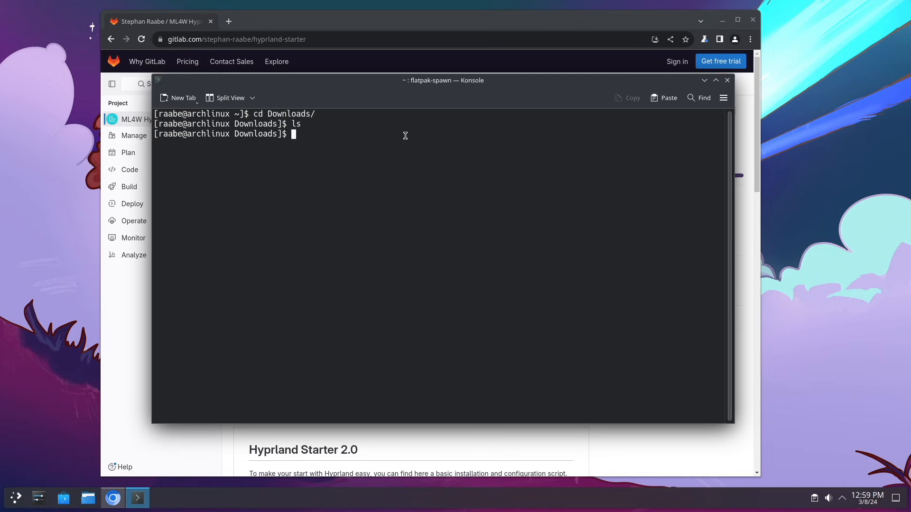
pyautogui.write('git clone https://gitlab.com/stephan-raabe/hyprland-starter.git')
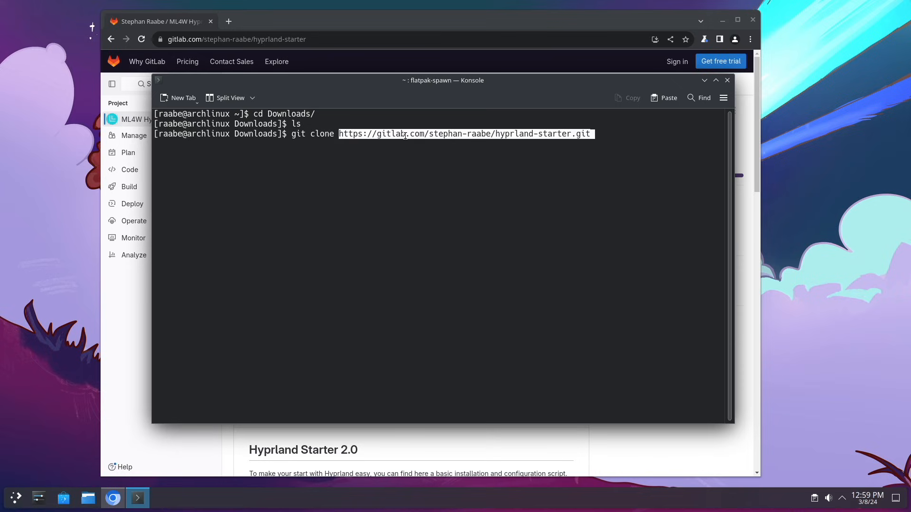
pyautogui.press('Return')
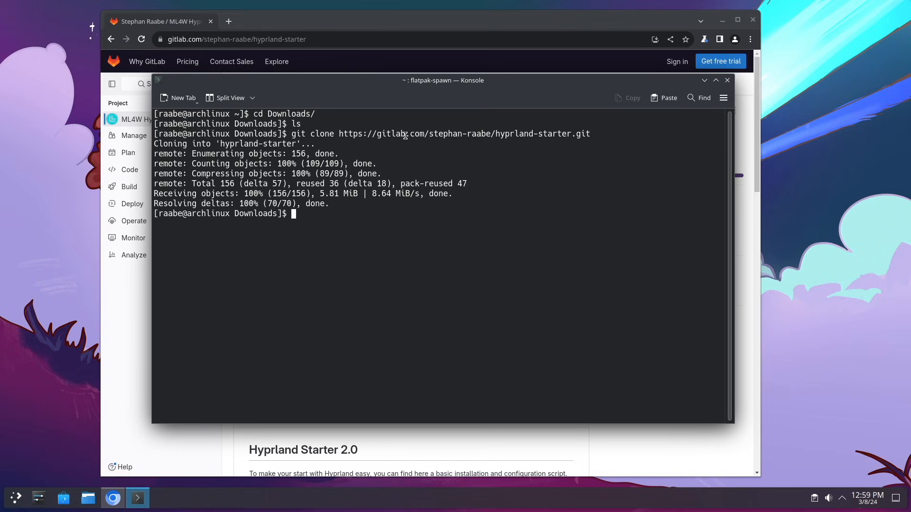
# Enter the hyprland-starter folder, list install.sh and the config folders, and begin ./install.sh.
pyautogui.write('ls')
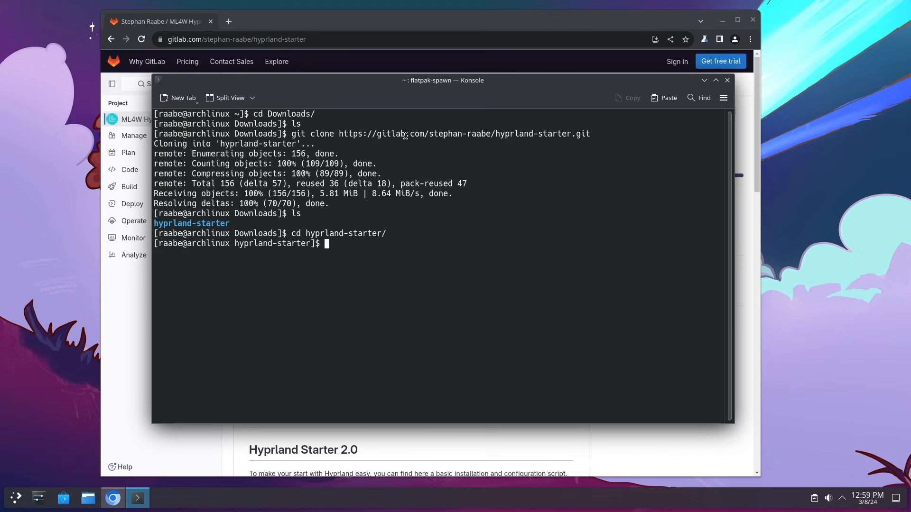
pyautogui.write('ls')
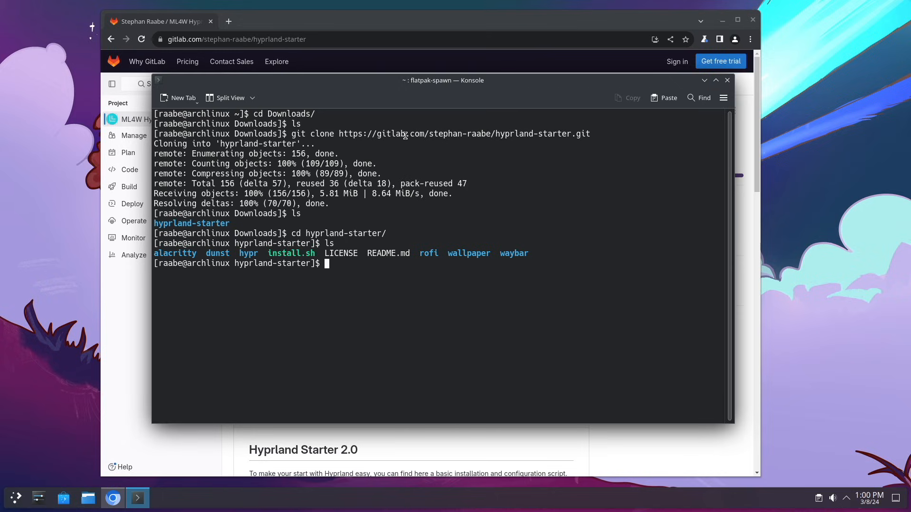
pyautogui.write('./install.sh')
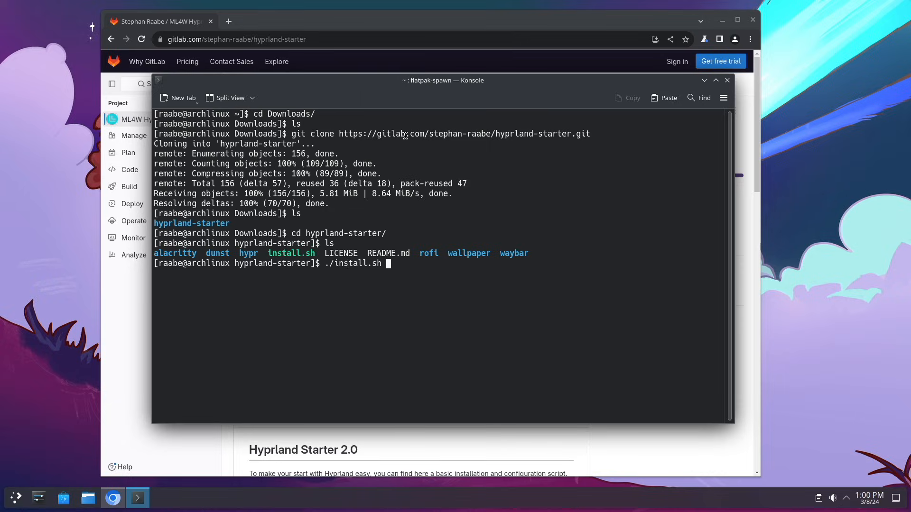
# Run ./install.sh with the sudo password, answer Yes and Y so pacman installs the Hyprland core packages.
pyautogui.press('Return')
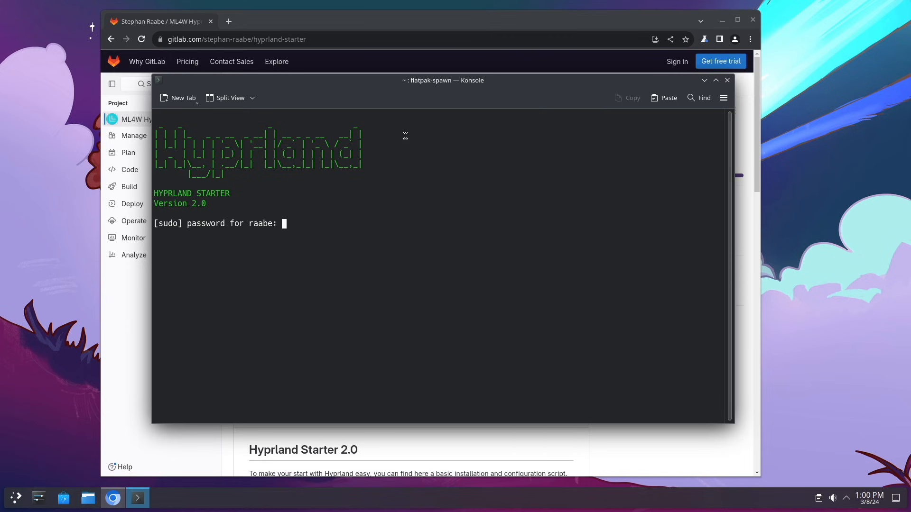
pyautogui.write('password')
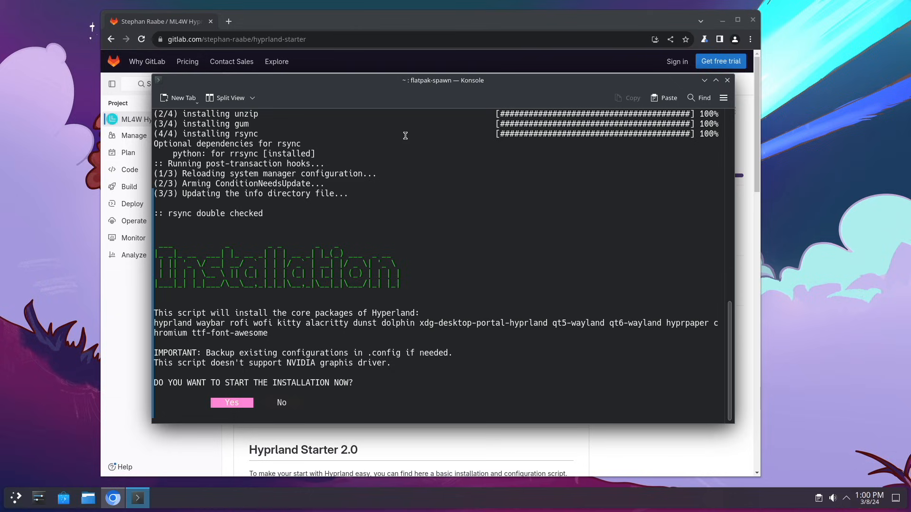
pyautogui.click(232, 403)
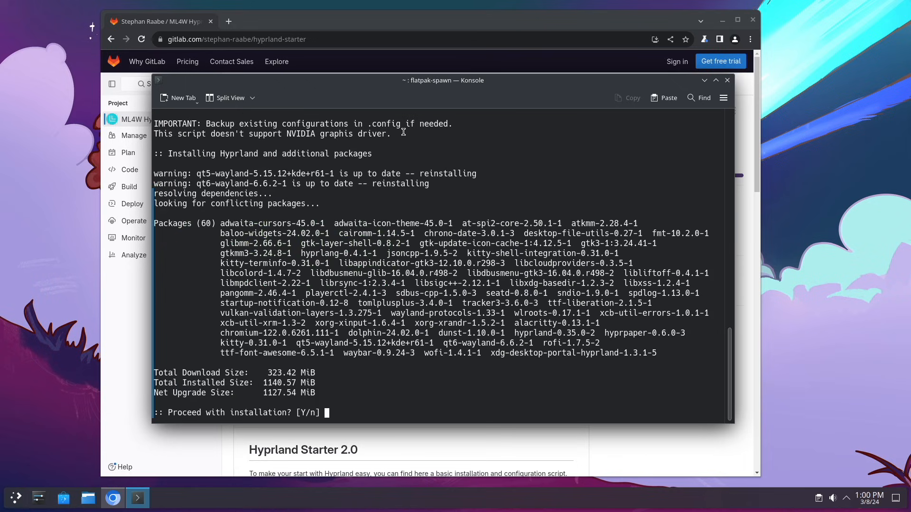
pyautogui.write('Y')
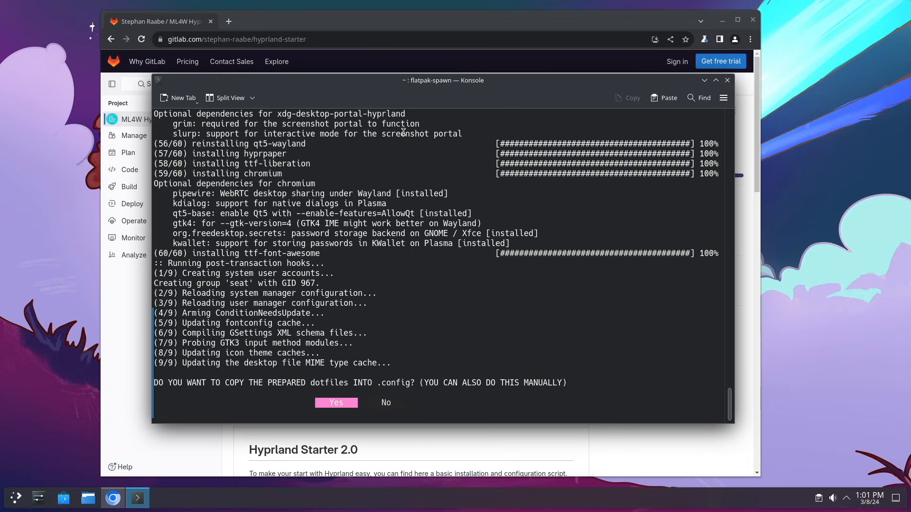
# Copy the prepared dotfiles into .config and set the keyboard layout to de.
pyautogui.click(336, 403)
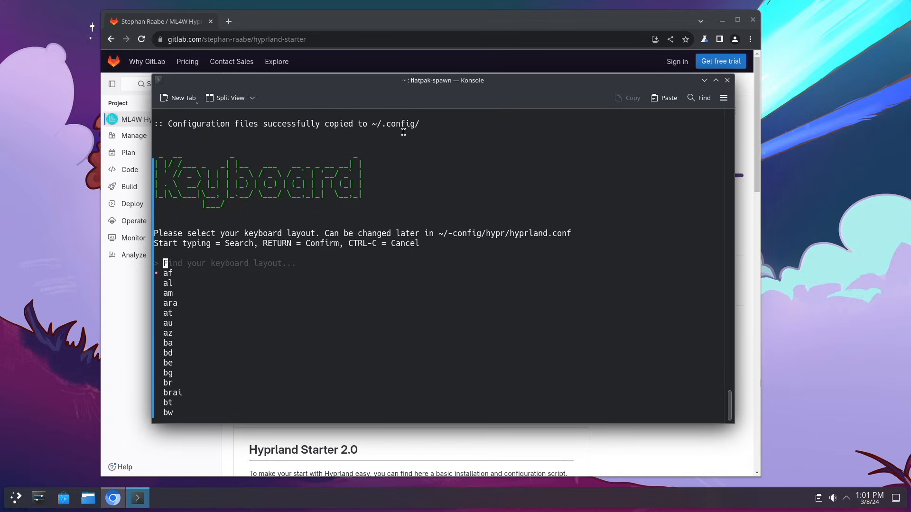
pyautogui.write('de')
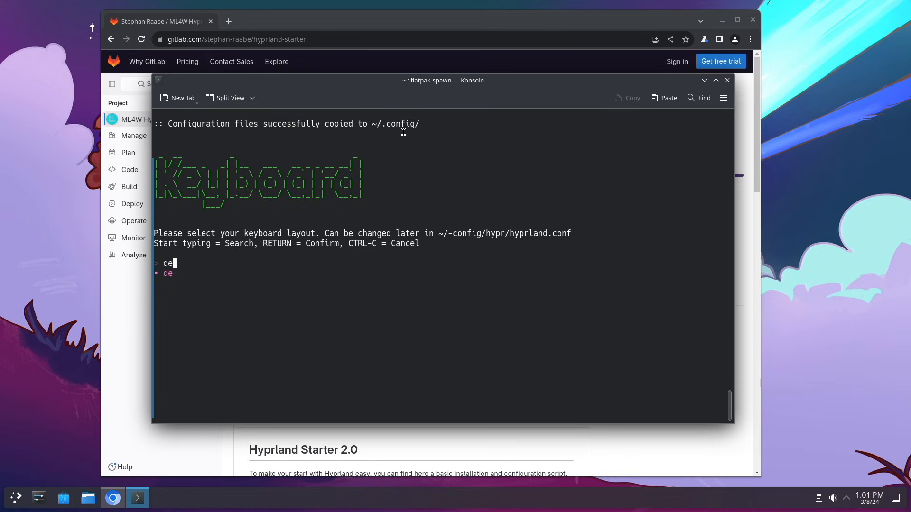
pyautogui.press('Return')
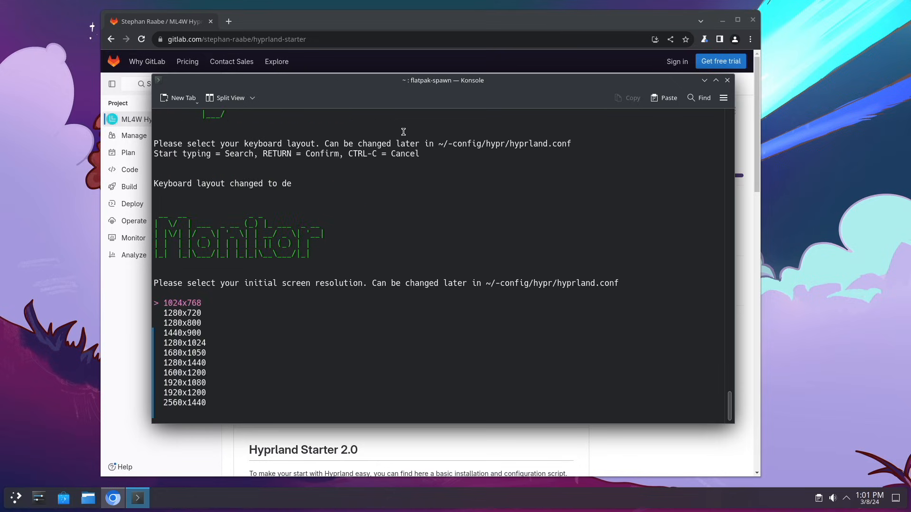
# Choose the 1920x1080 resolution and answer Yes to the KVM virtual machine question.
pyautogui.press('Down')
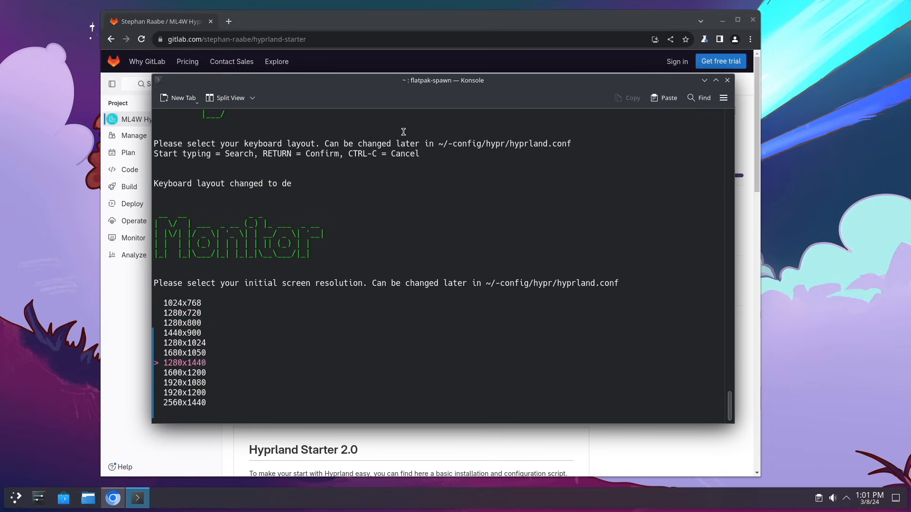
pyautogui.press('Down')
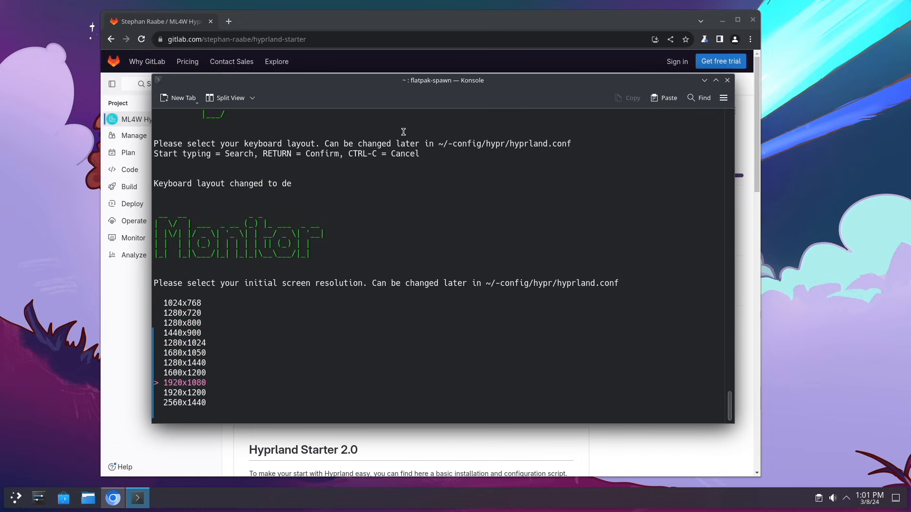
pyautogui.press('Return')
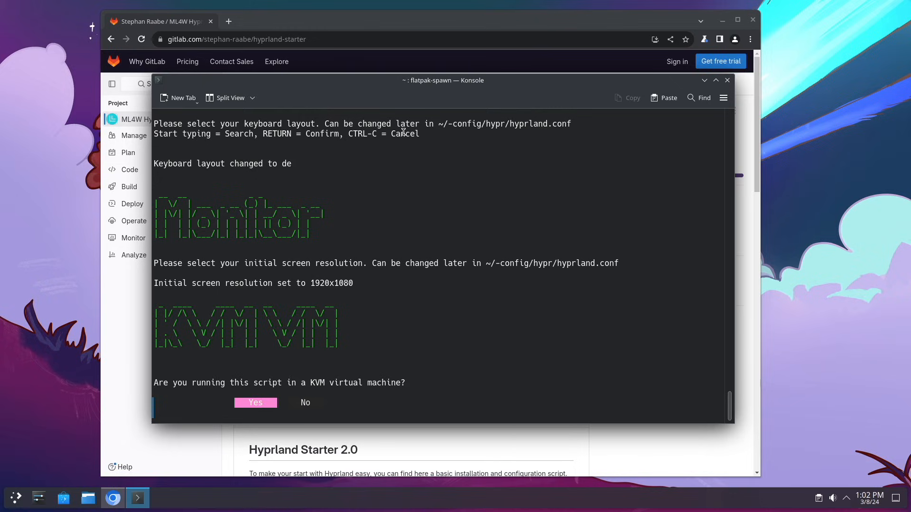
pyautogui.click(255, 402)
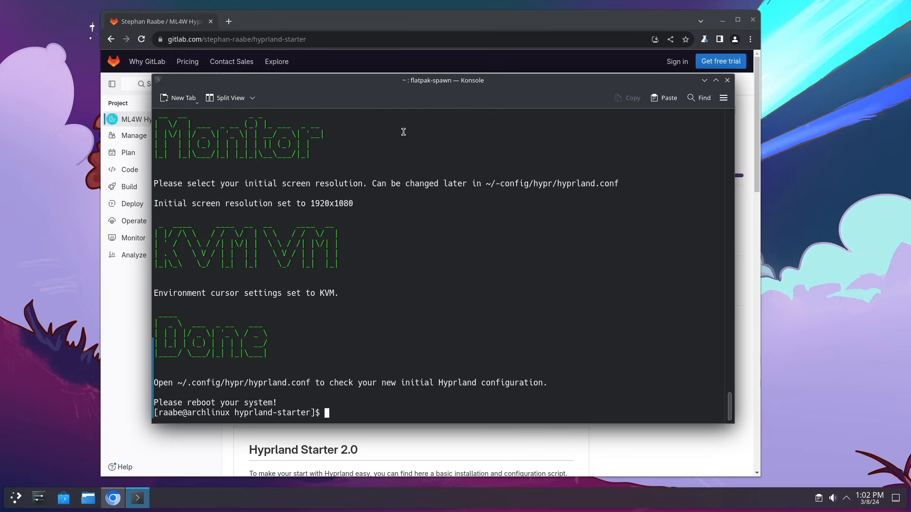
# Reboot, then at SDDM select the Hyprland session and log in with the password.
pyautogui.write('reb')
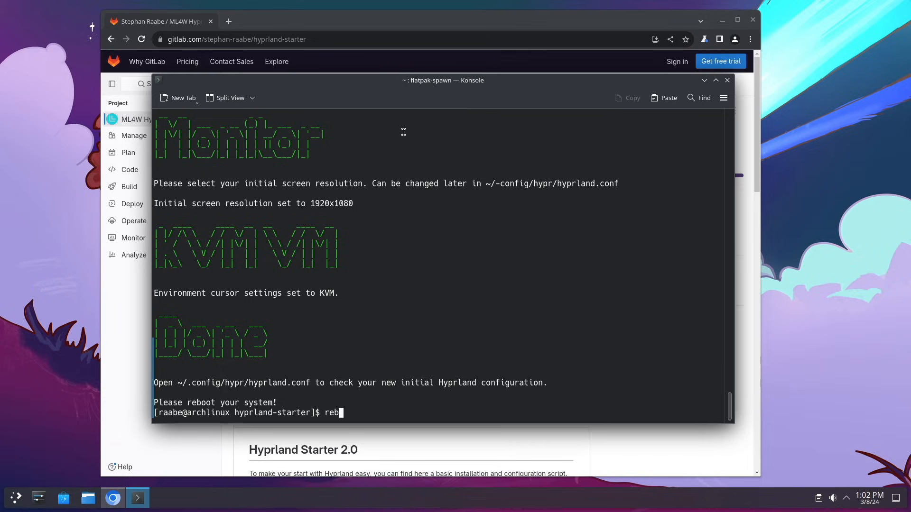
pyautogui.press('Return')
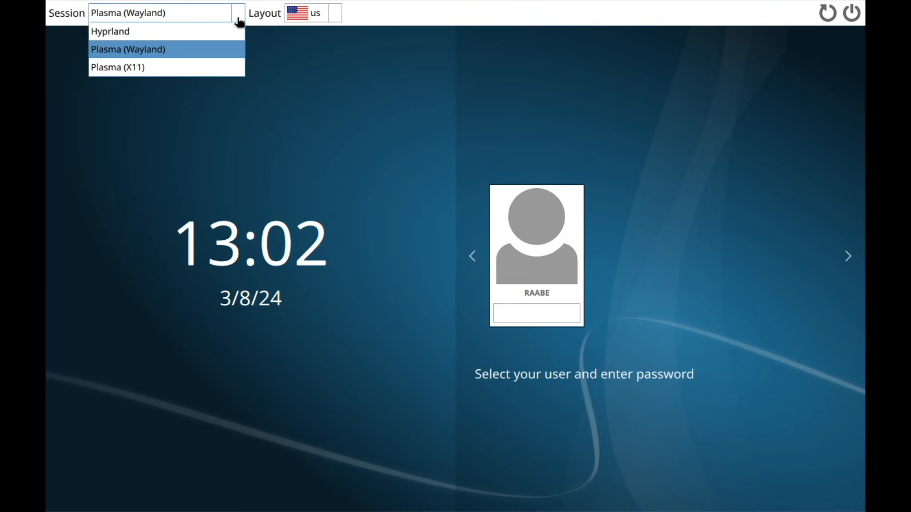
pyautogui.moveTo(111, 32)
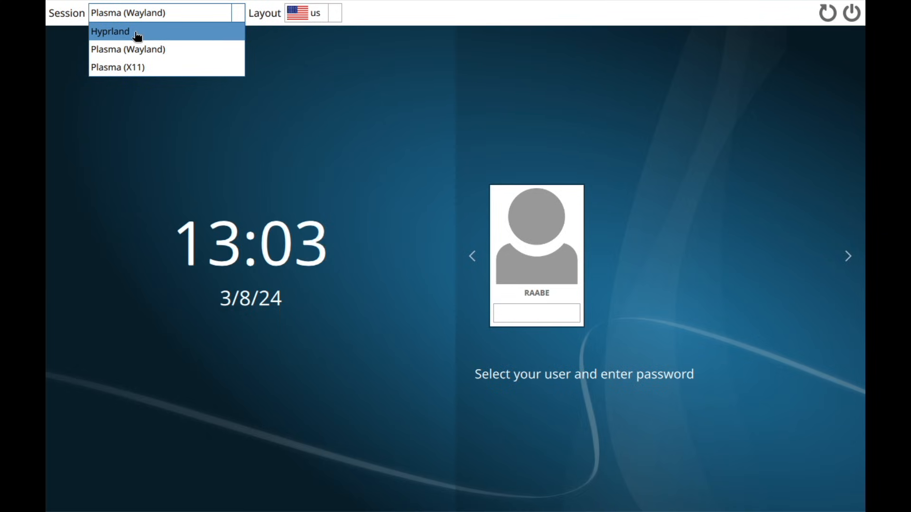
pyautogui.click(110, 31)
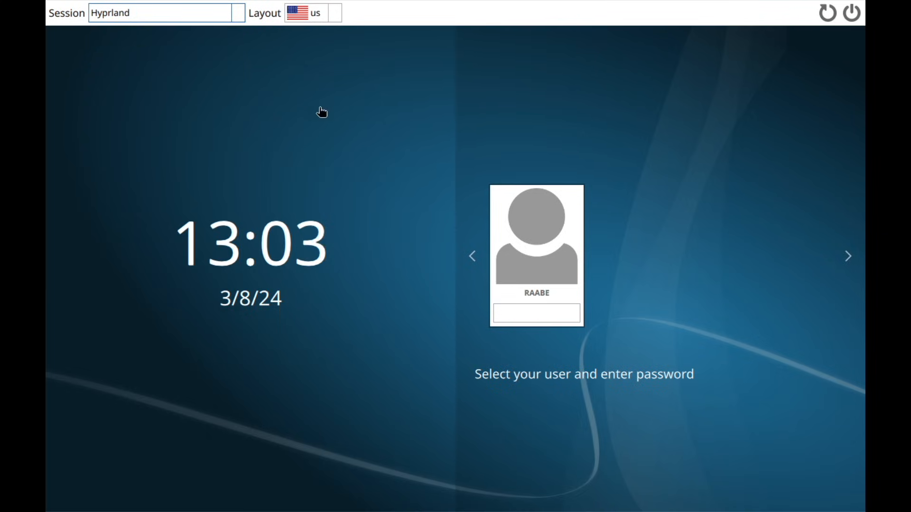
pyautogui.write('password')
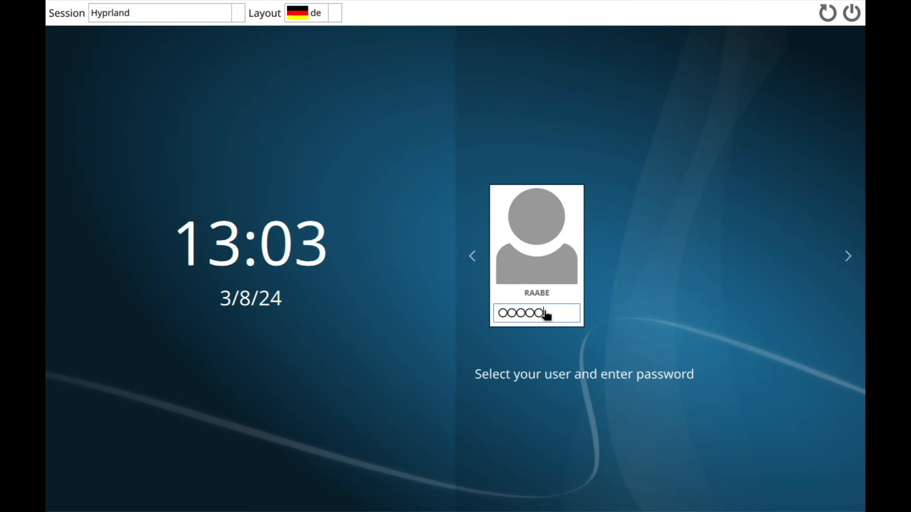
pyautogui.write('•')
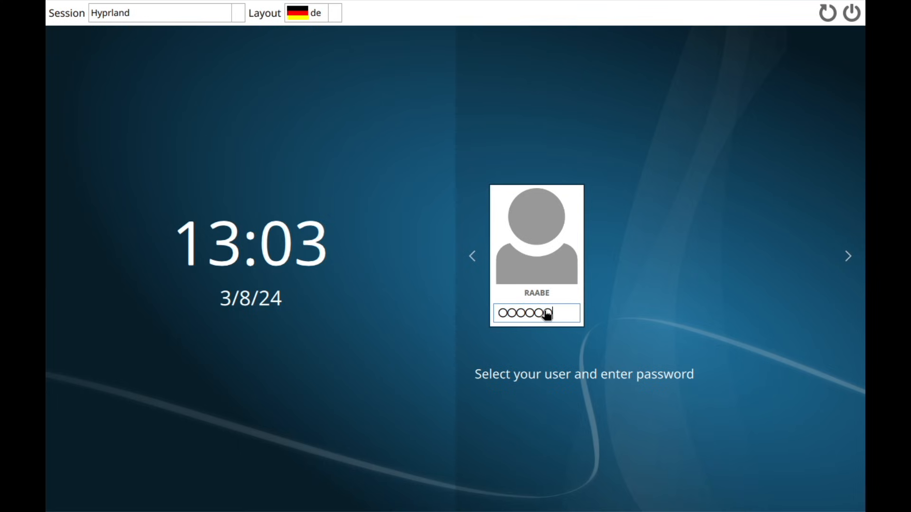
pyautogui.press('Return')
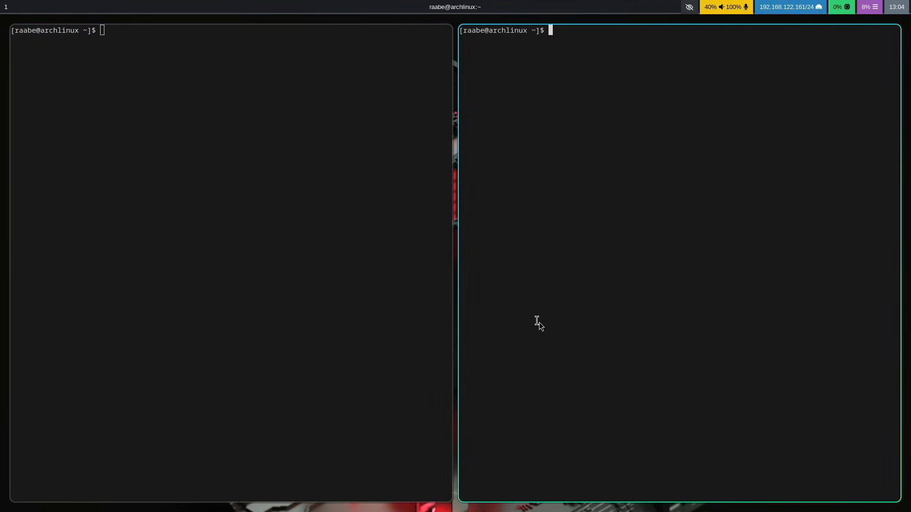
pyautogui.press('super')
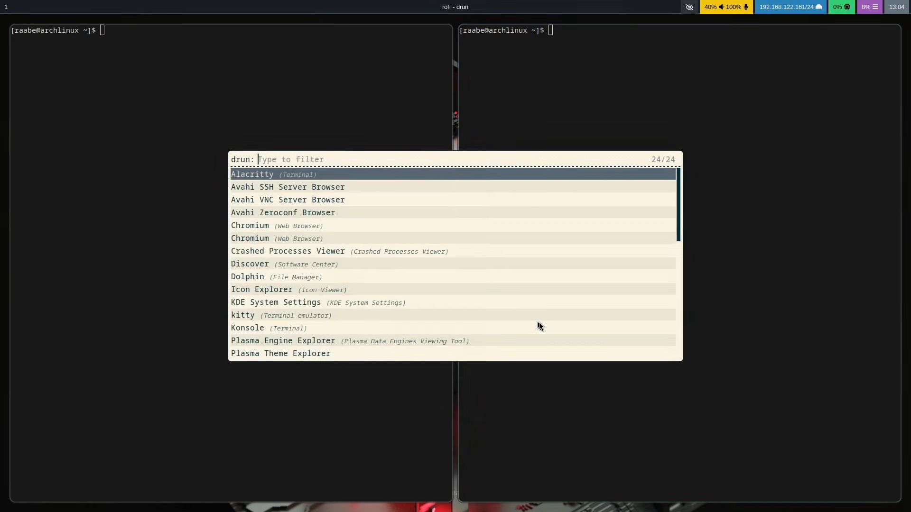
pyautogui.press('Down')
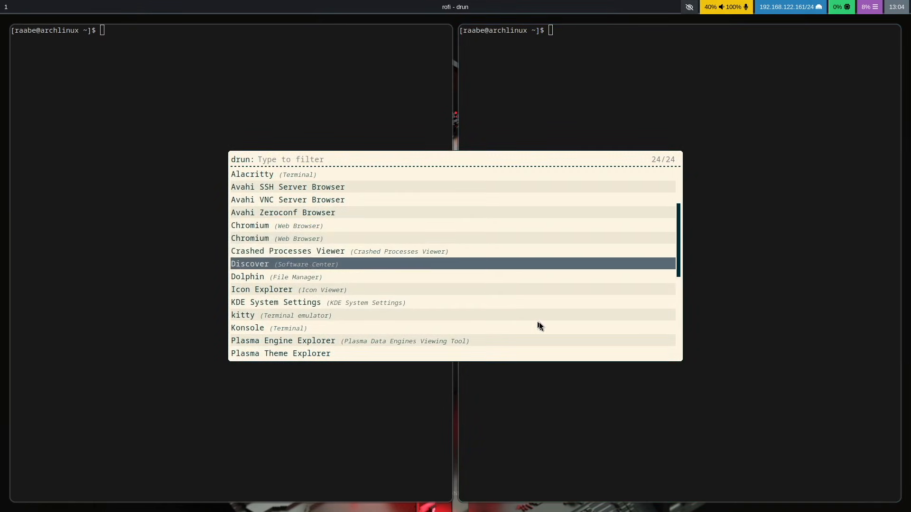
pyautogui.press('Escape')
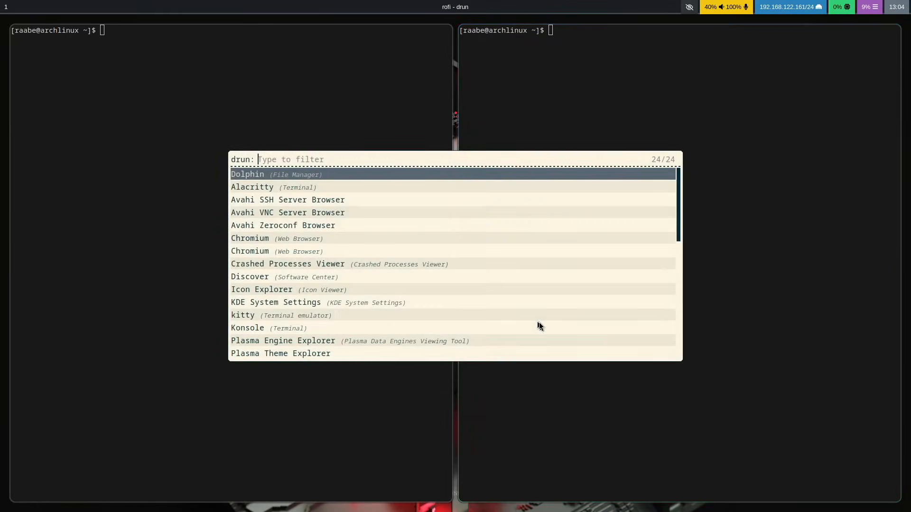
pyautogui.write('kon')
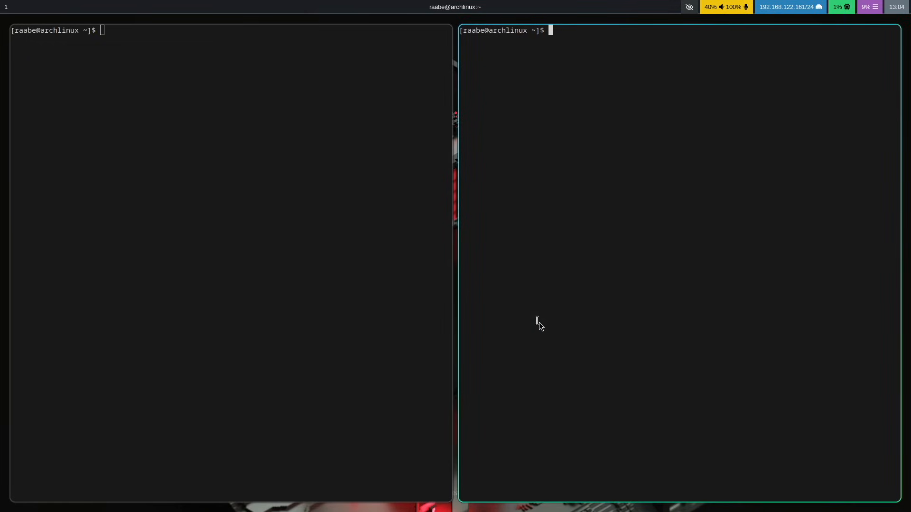
pyautogui.moveTo(649, 60)
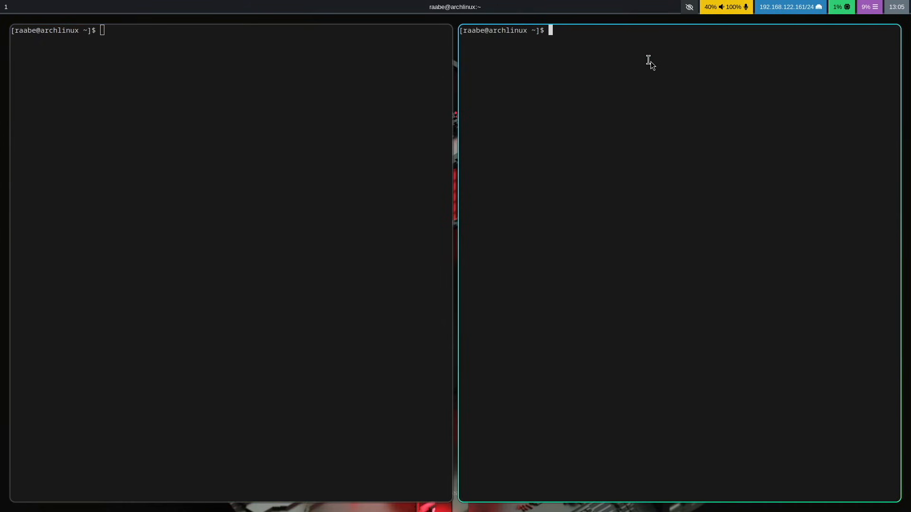
# Change into .config/hypr and open hyprland.conf in Vim.
pyautogui.write('cd')
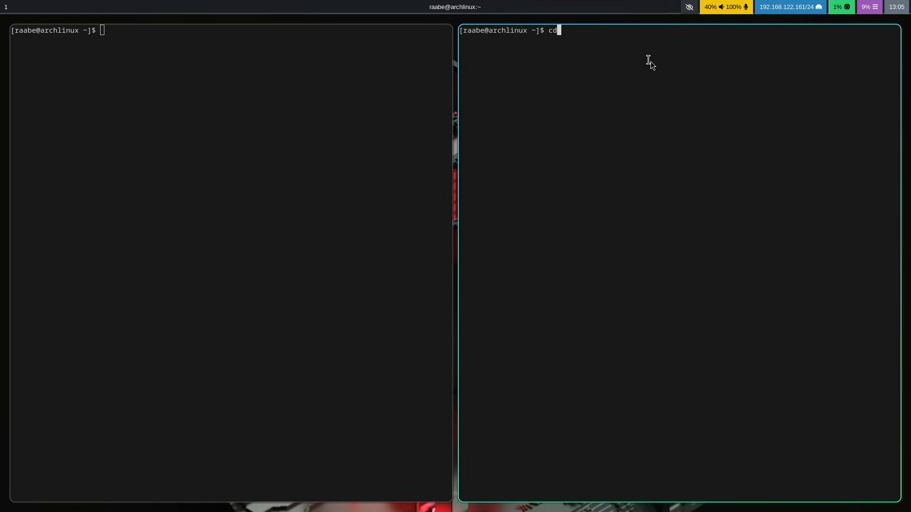
pyautogui.write('.config/hy')
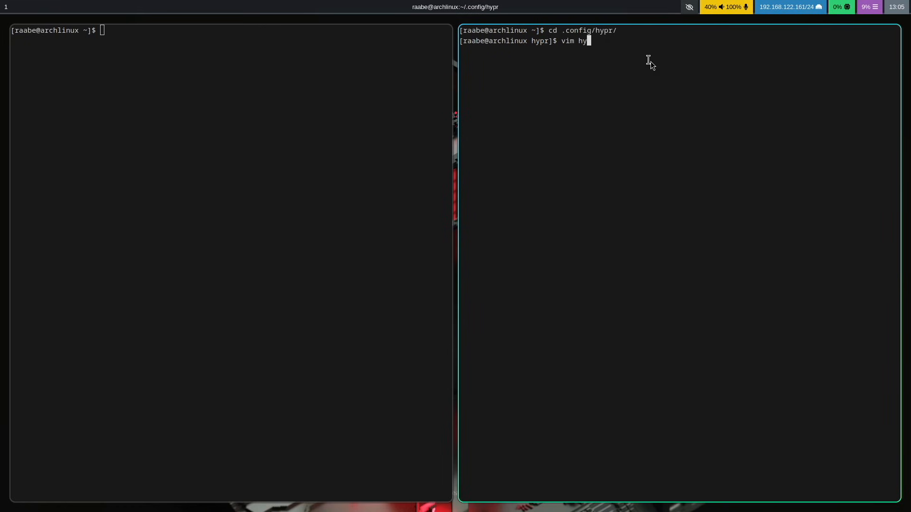
pyautogui.write('pr')
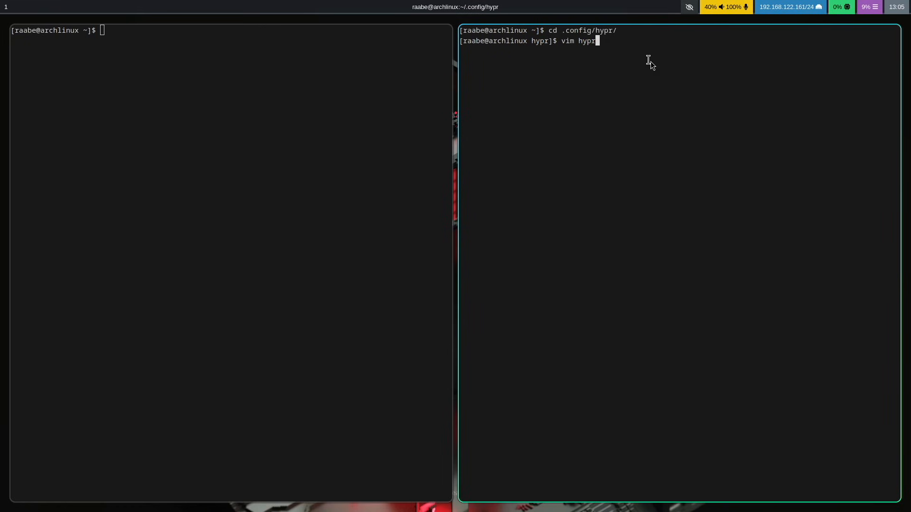
pyautogui.press('Return')
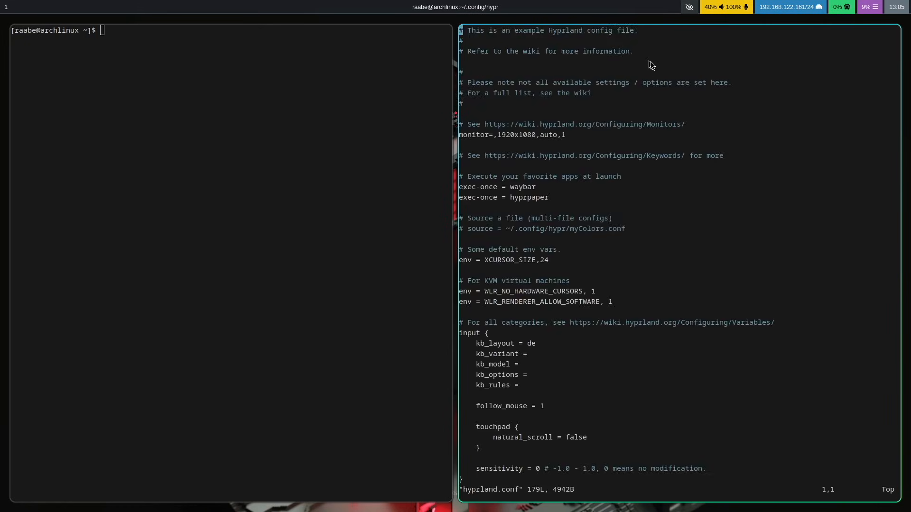
pyautogui.moveTo(545, 137)
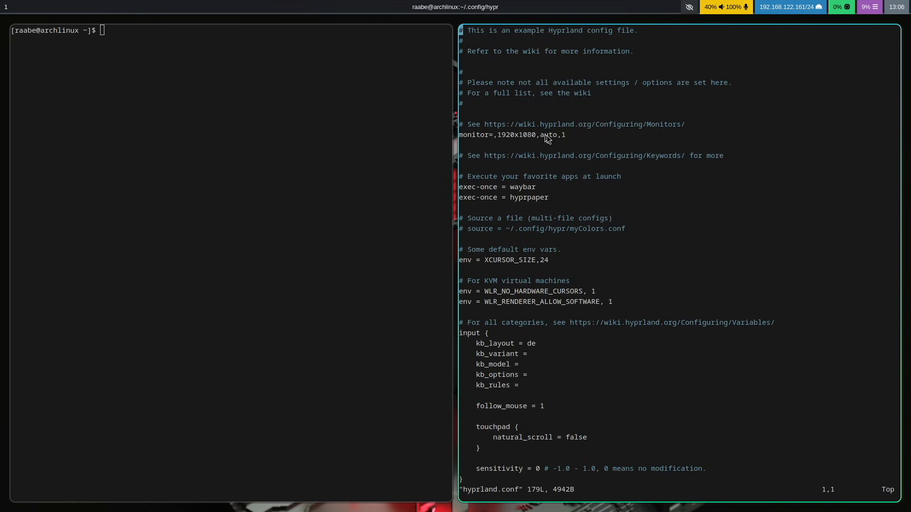
# Scroll through hyprland.conf to review the de layout, 1920x1080 monitor and KVM cursor settings.
pyautogui.scroll(-3)
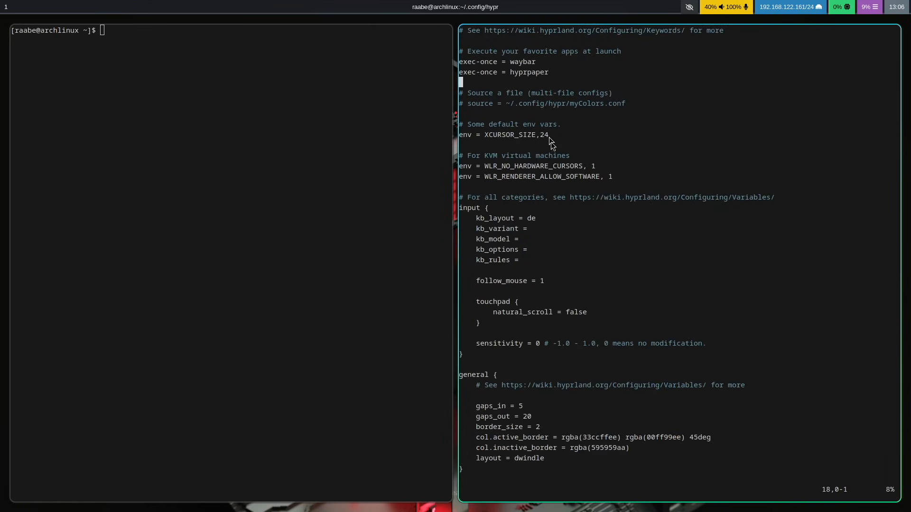
pyautogui.moveTo(472, 159)
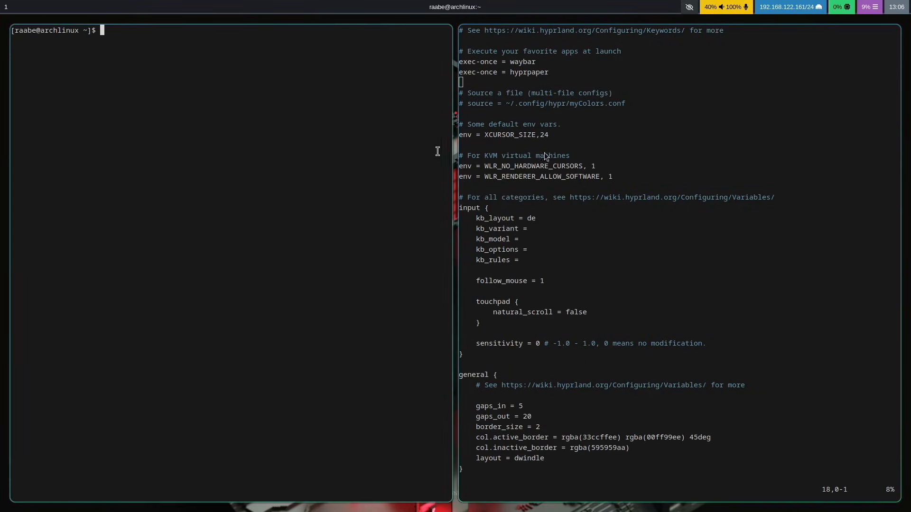
pyautogui.scroll(3)
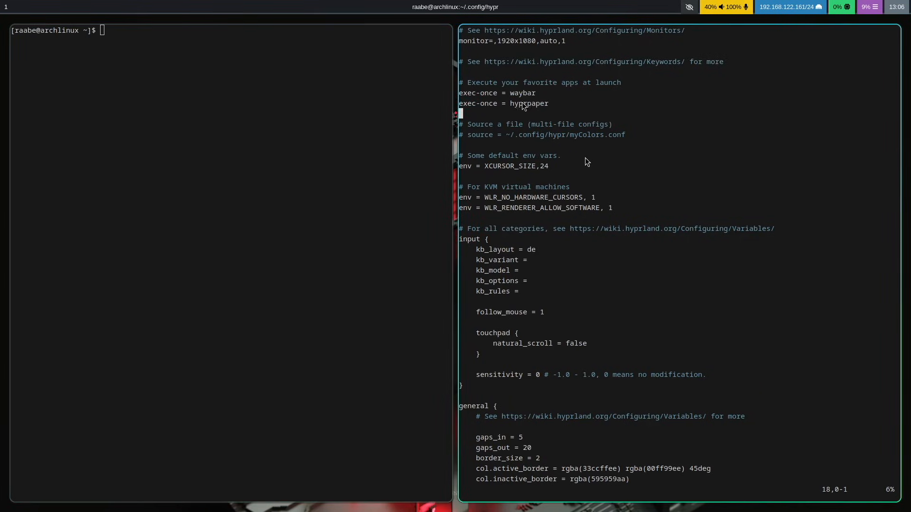
pyautogui.scroll(3)
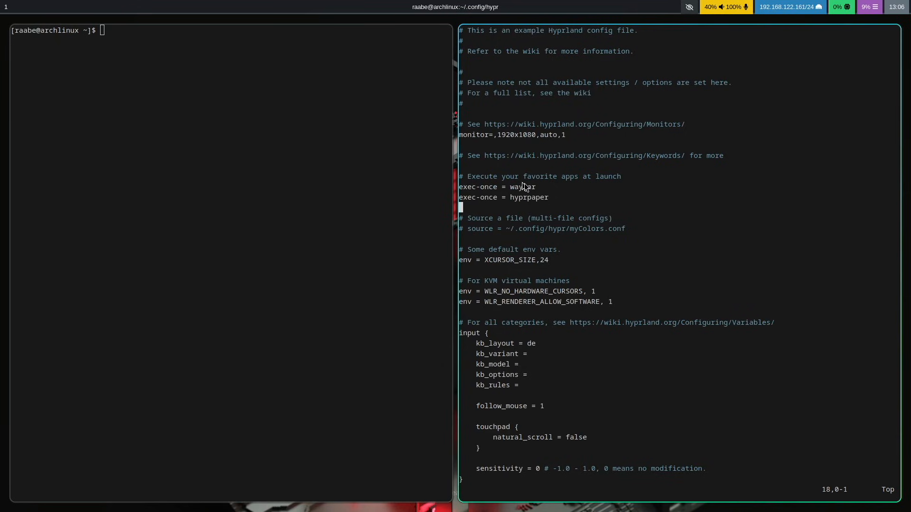
pyautogui.moveTo(663, 243)
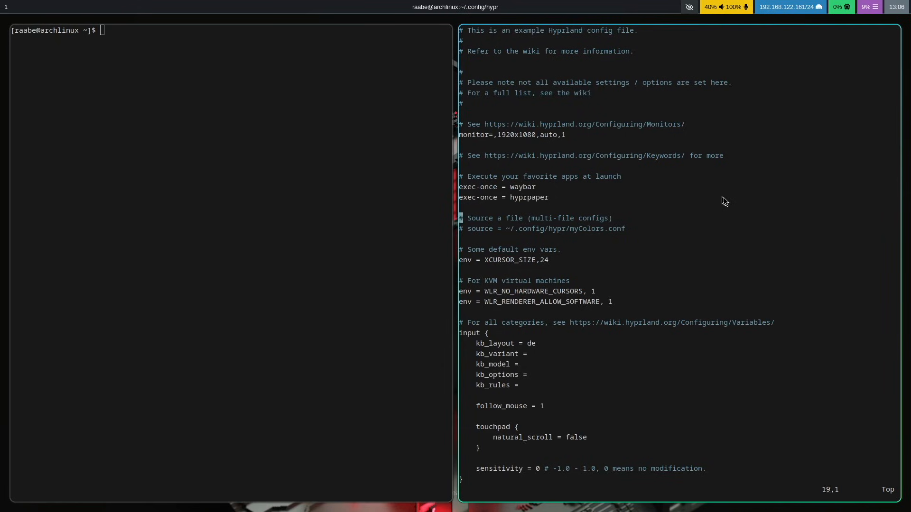
pyautogui.scroll(-3)
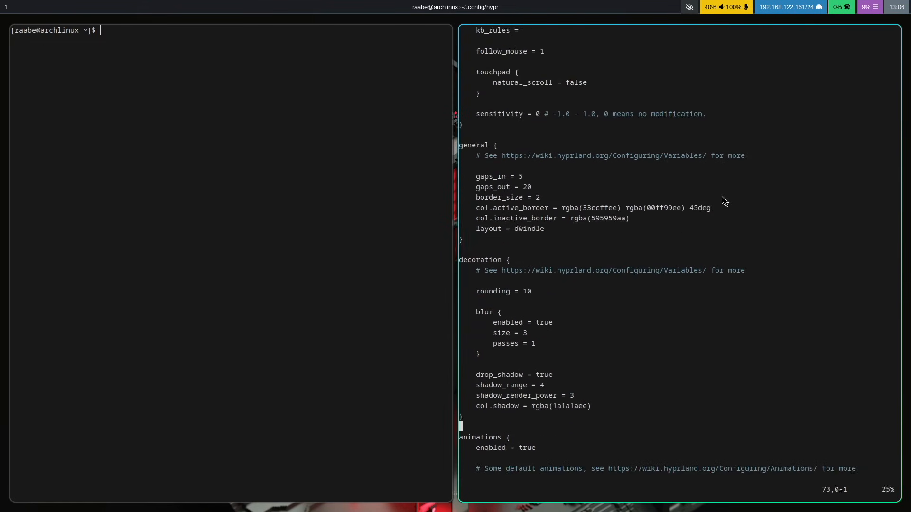
pyautogui.scroll(-3)
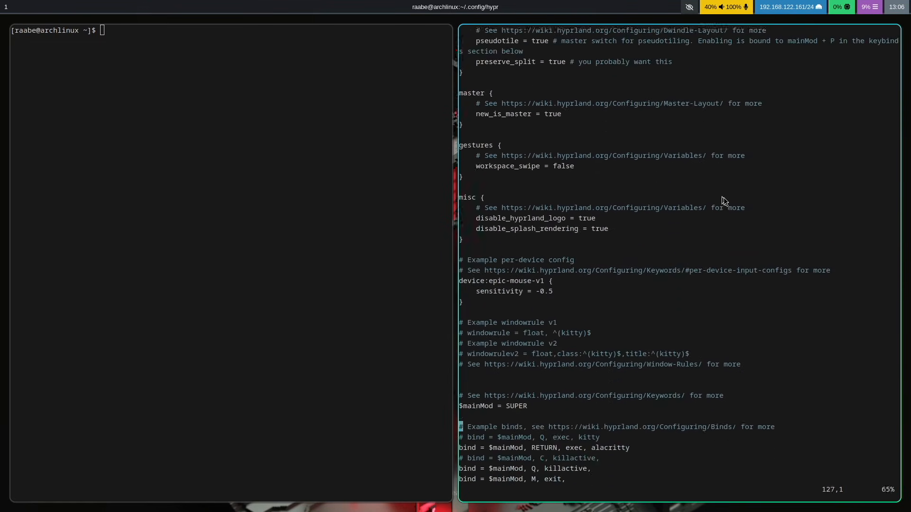
pyautogui.scroll(-3)
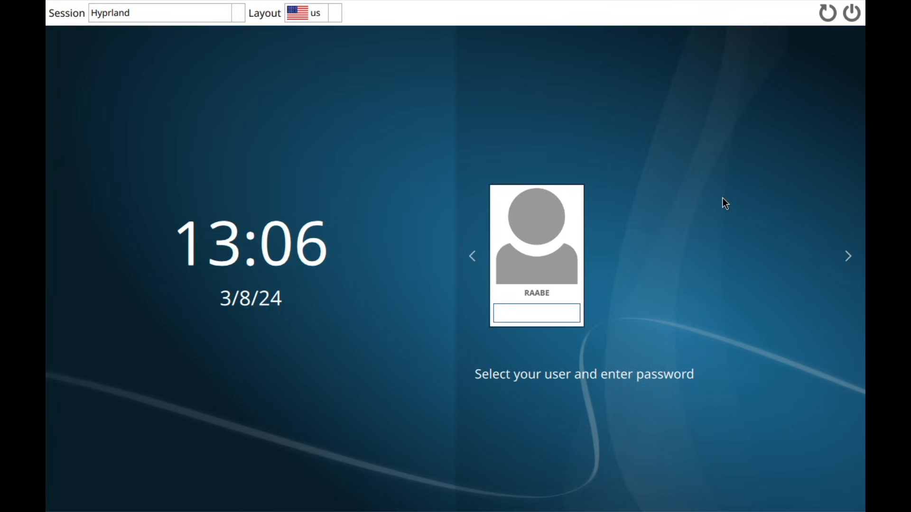
pyautogui.moveTo(366, 139)
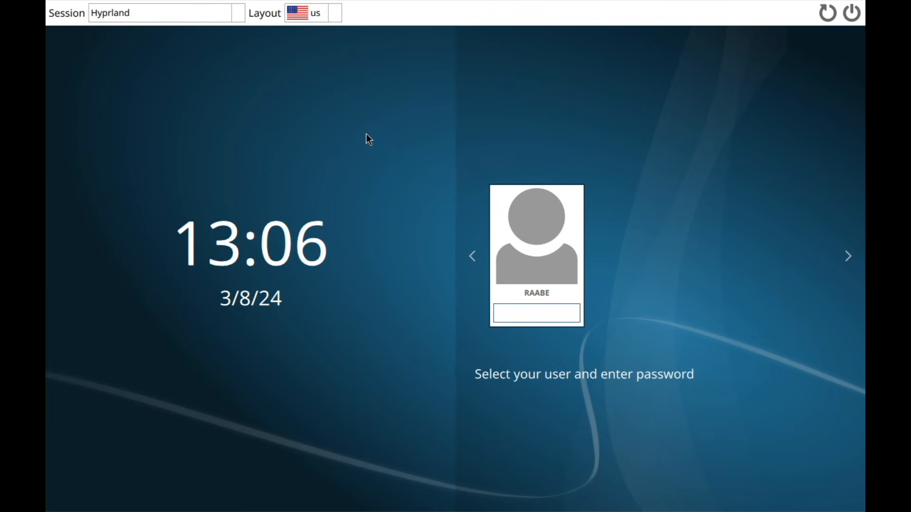
# At SDDM select Plasma (Wayland) from the sessions and log in with the password.
pyautogui.click(166, 13)
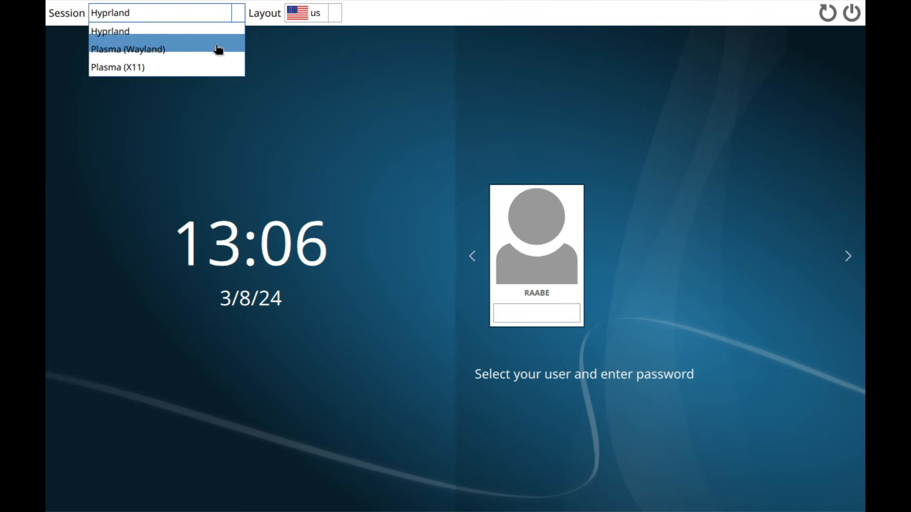
pyautogui.click(128, 49)
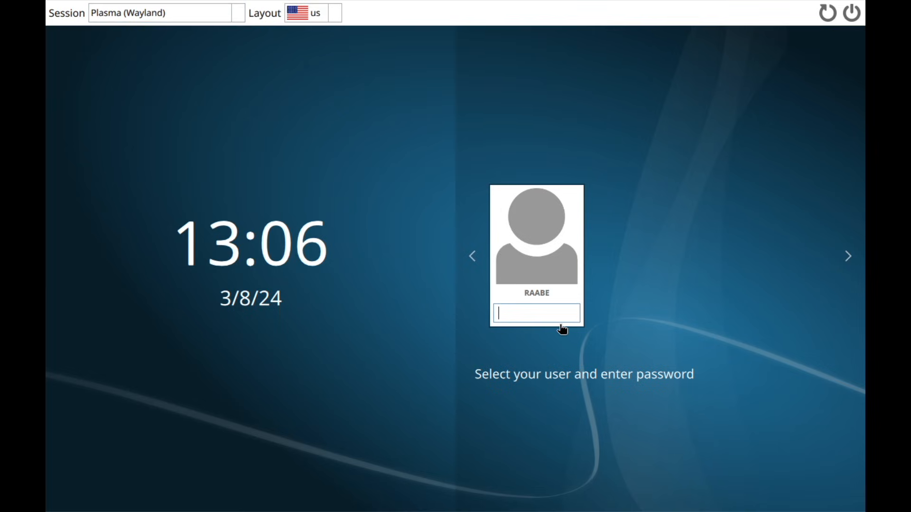
pyautogui.write('password')
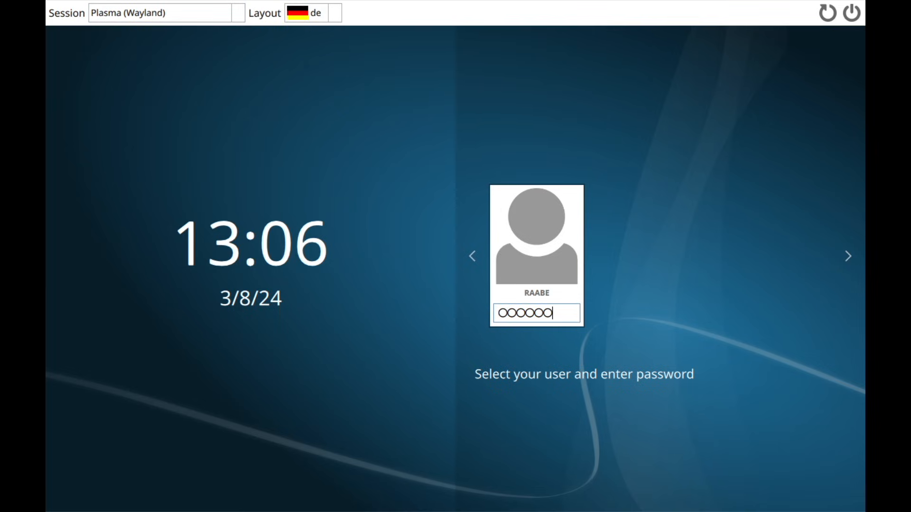
pyautogui.press('Return')
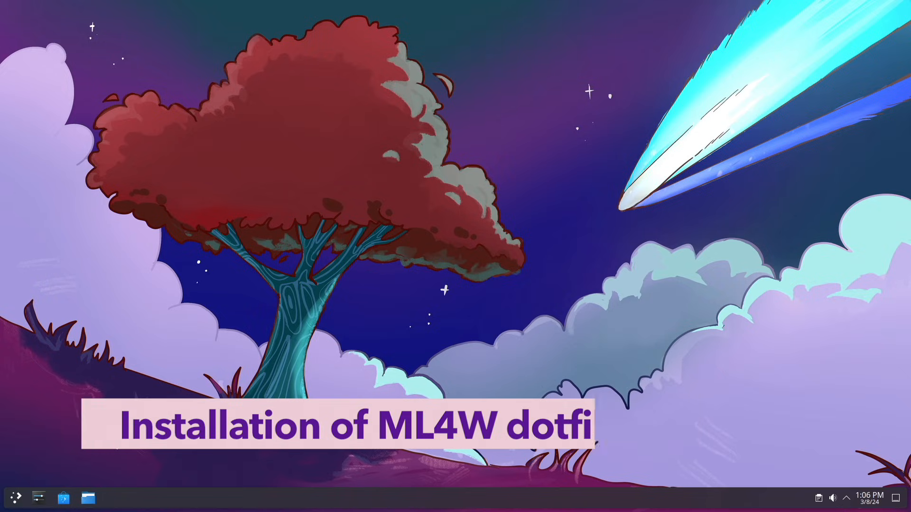
# Start Konsole from the launcher search 'ko' and list the files in Downloads.
pyautogui.click(14, 498)
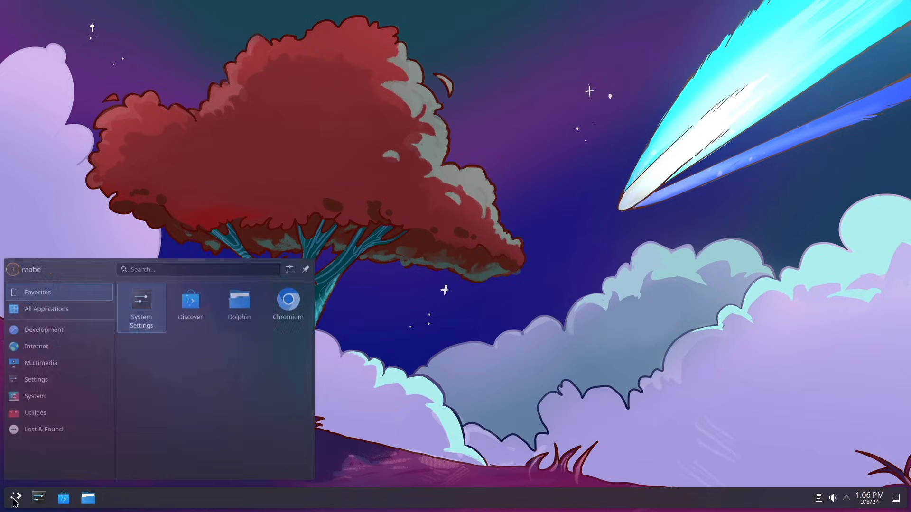
pyautogui.write('ko')
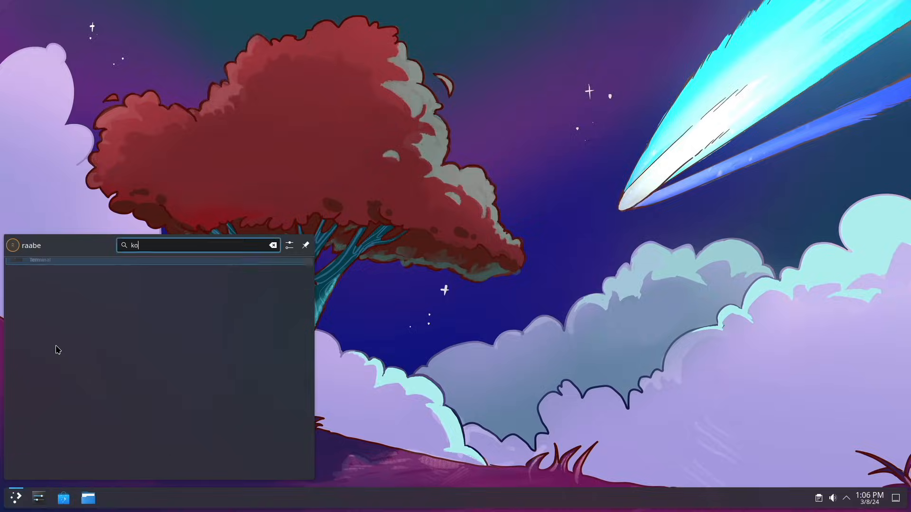
pyautogui.click(41, 260)
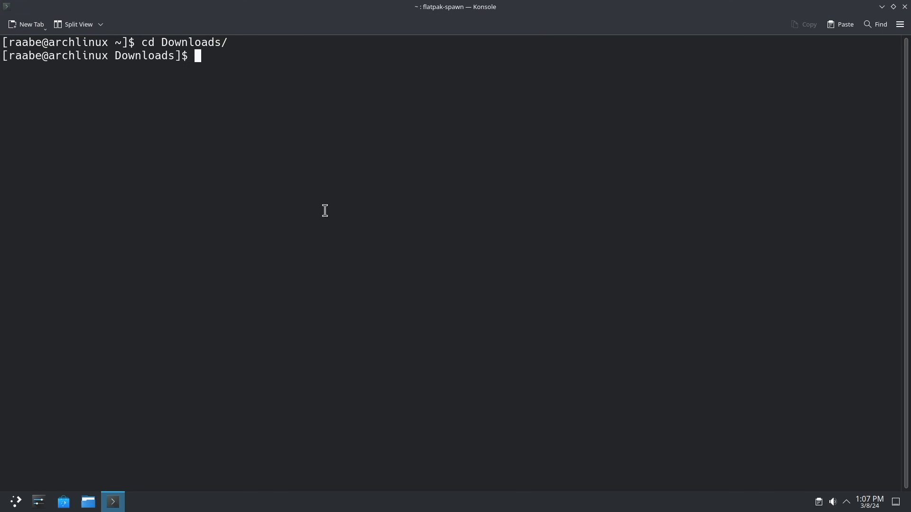
pyautogui.write('ls')
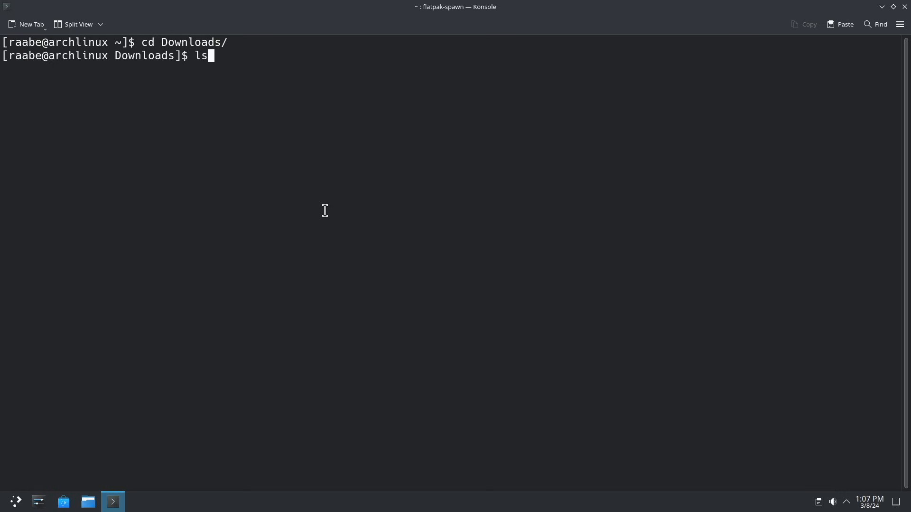
pyautogui.press('Return')
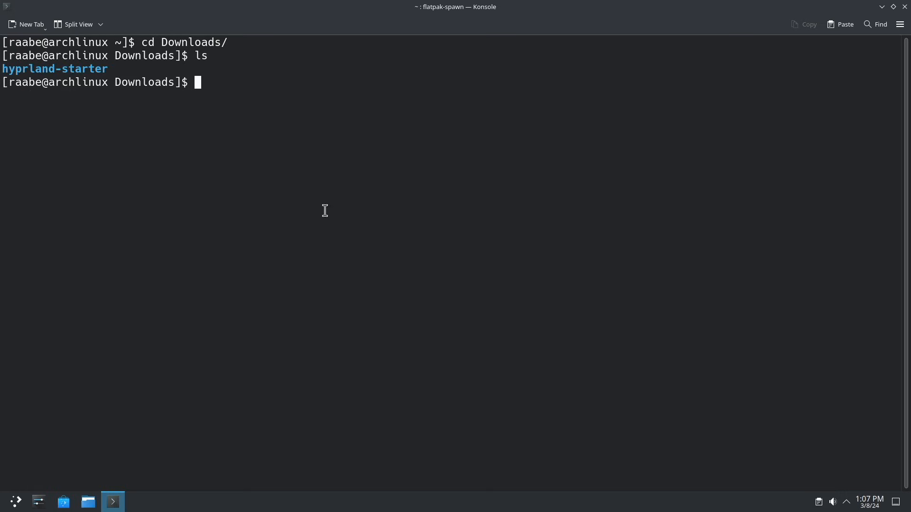
# Git clone the ML4W dotfiles repository, cd into dotfiles and begin the ./ script call.
pyautogui.write('git clin')
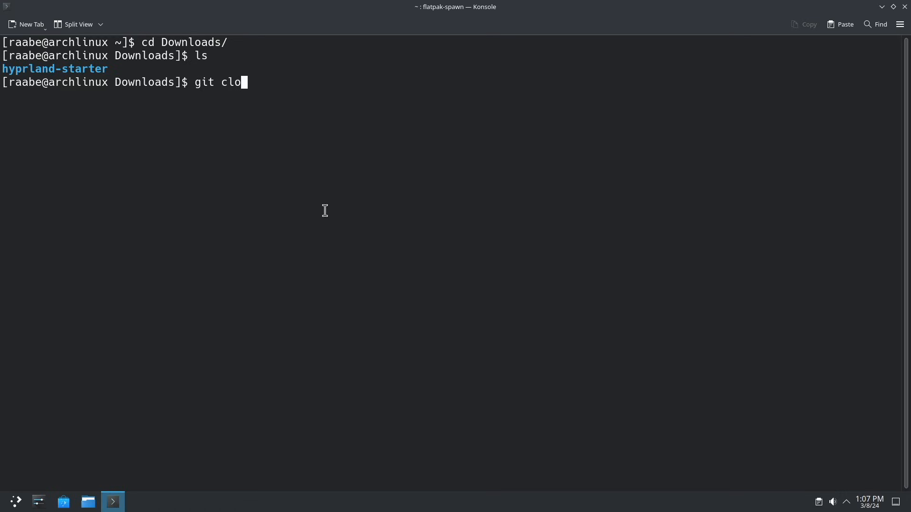
pyautogui.write('ne')
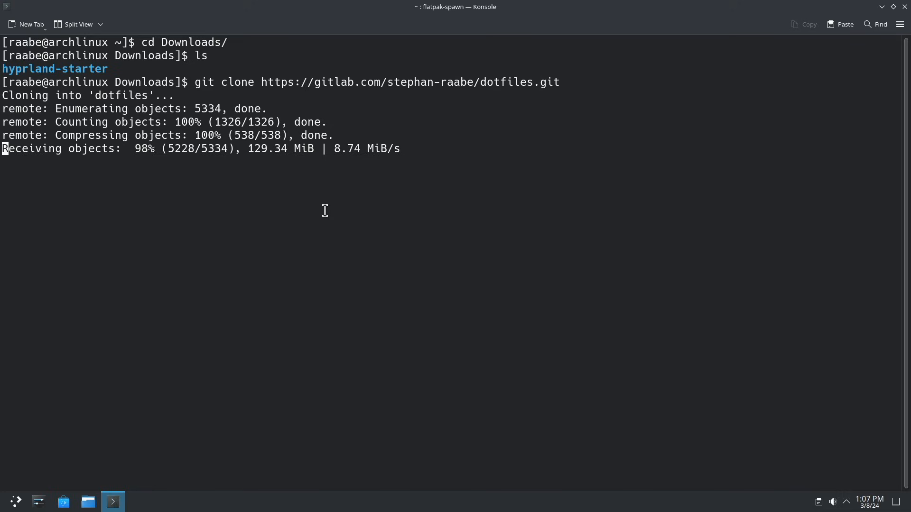
pyautogui.write('cd dotfiles/')
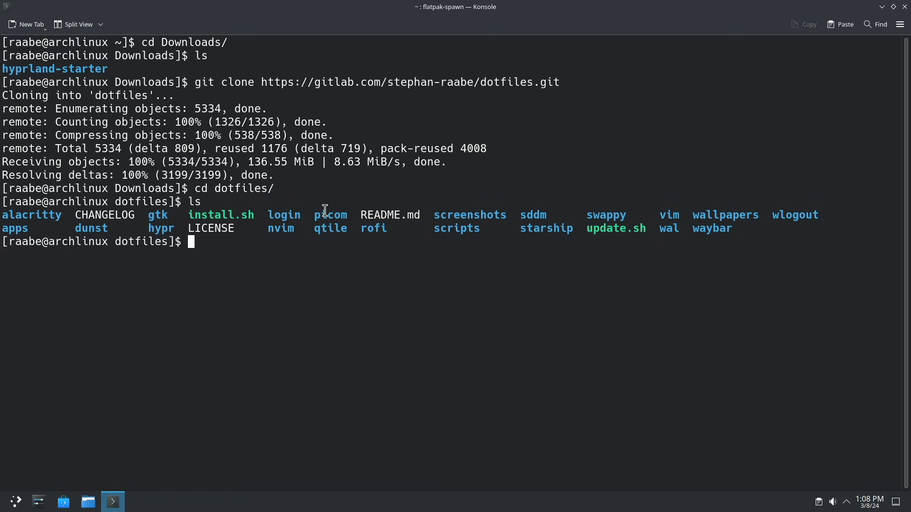
pyautogui.write('./')
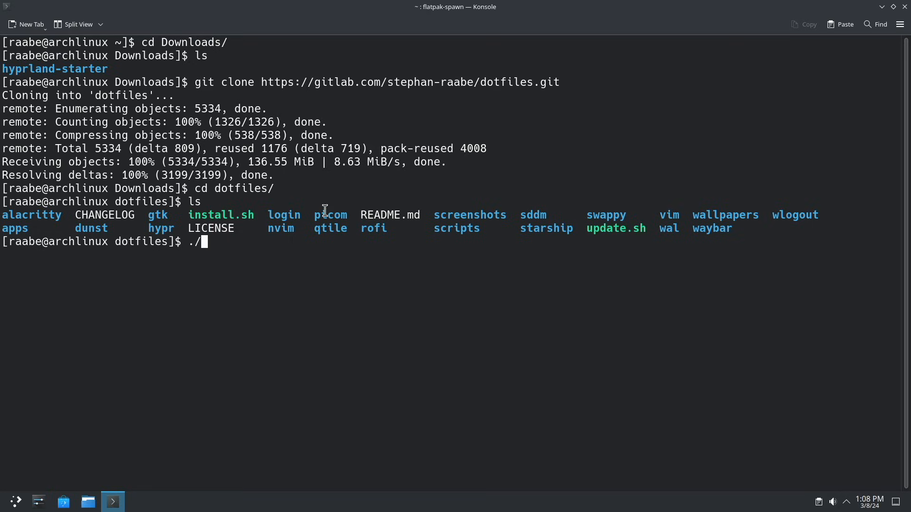
# Run ./install.sh with the sudo password, answer Yes and select 'Reinstall all packages'.
pyautogui.press('Return')
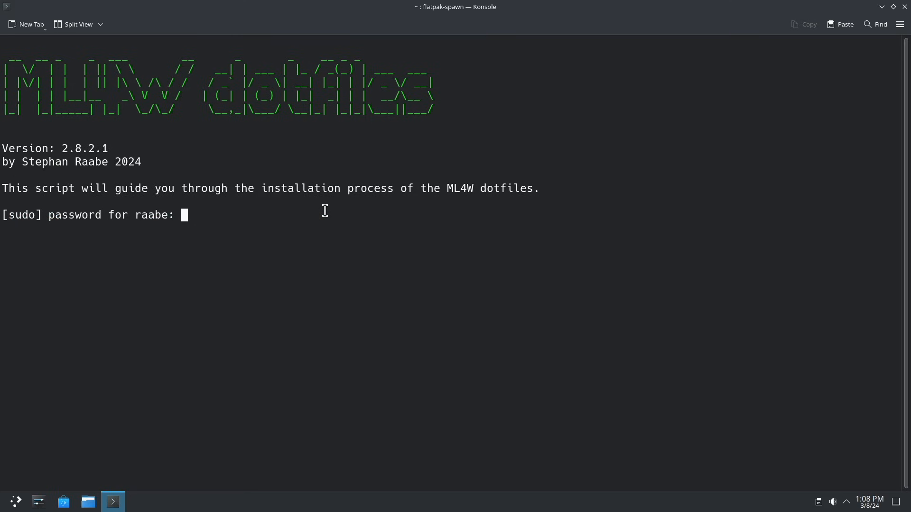
pyautogui.press('Return')
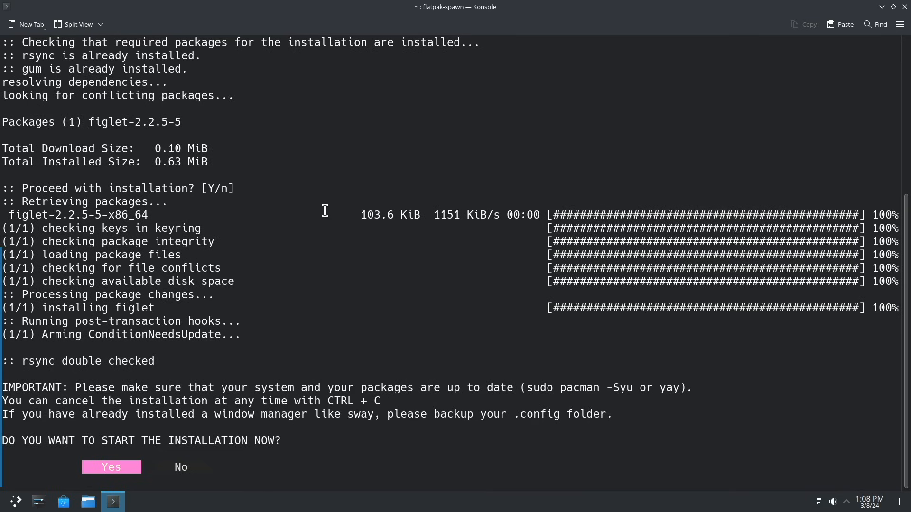
pyautogui.click(111, 467)
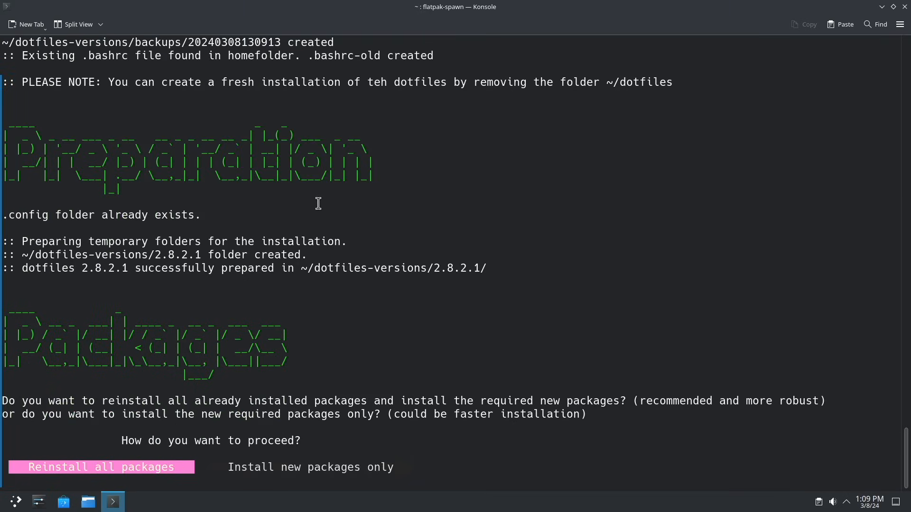
pyautogui.press('Right')
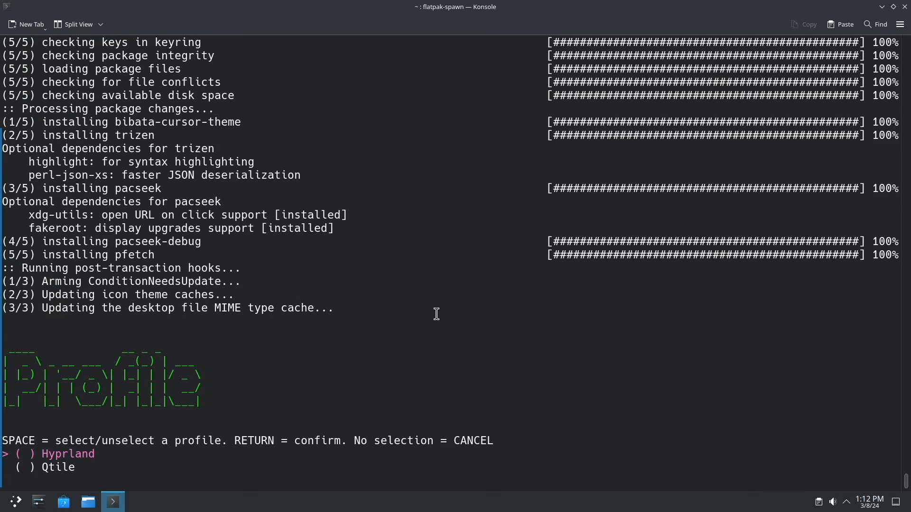
# Pick the Hyprland profile and confirm the searched keyboard layout.
pyautogui.press('space')
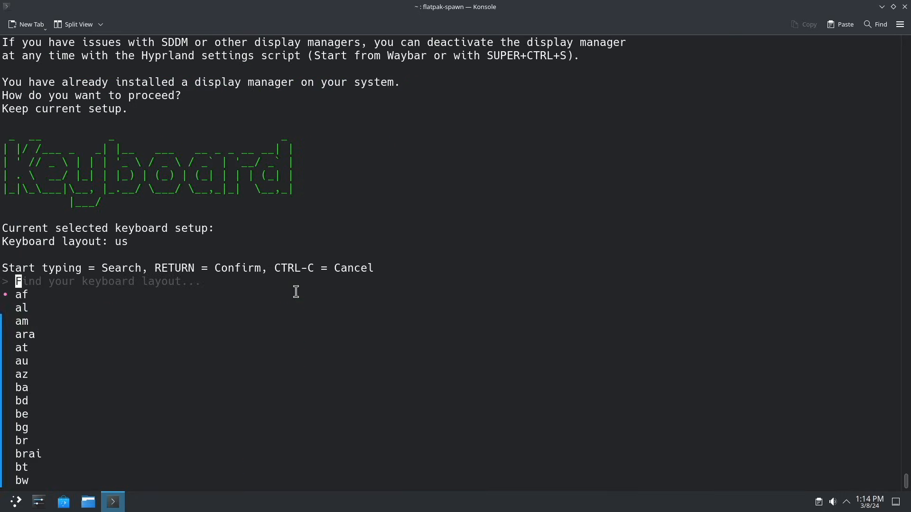
pyautogui.write('d')
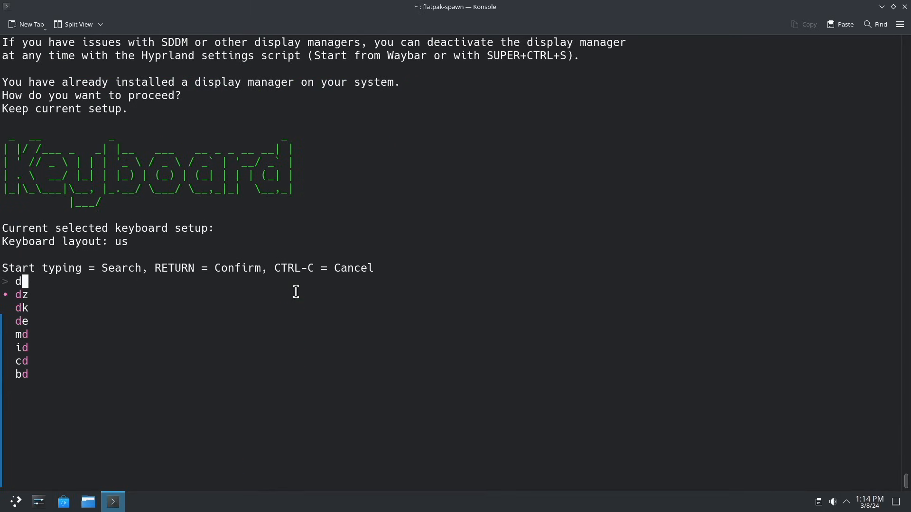
pyautogui.press('Return')
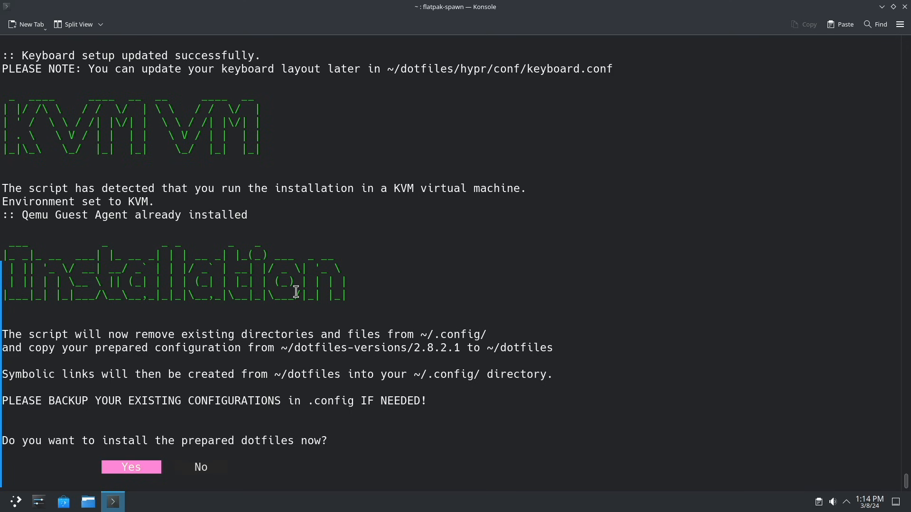
# Answer Yes to installing the dotfiles, overwrite the GTK configuration and replace .bashrc, then start the reboot.
pyautogui.click(131, 467)
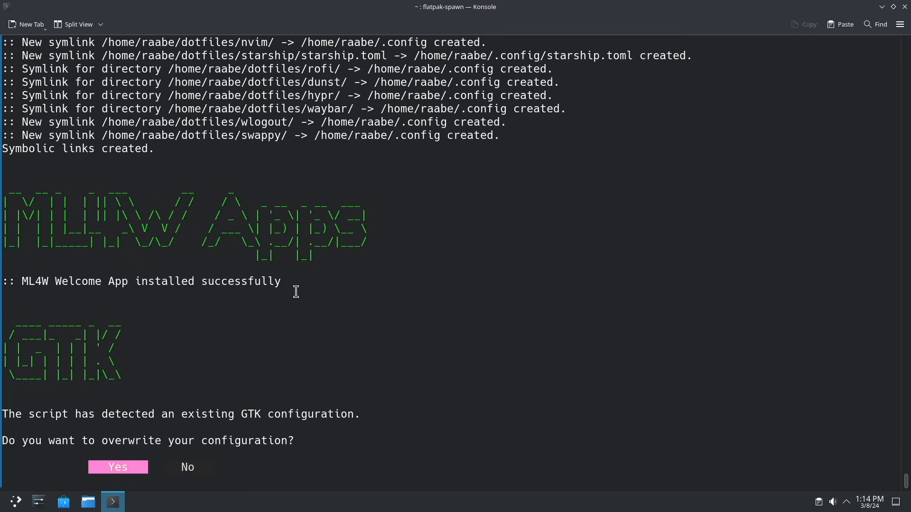
pyautogui.click(118, 467)
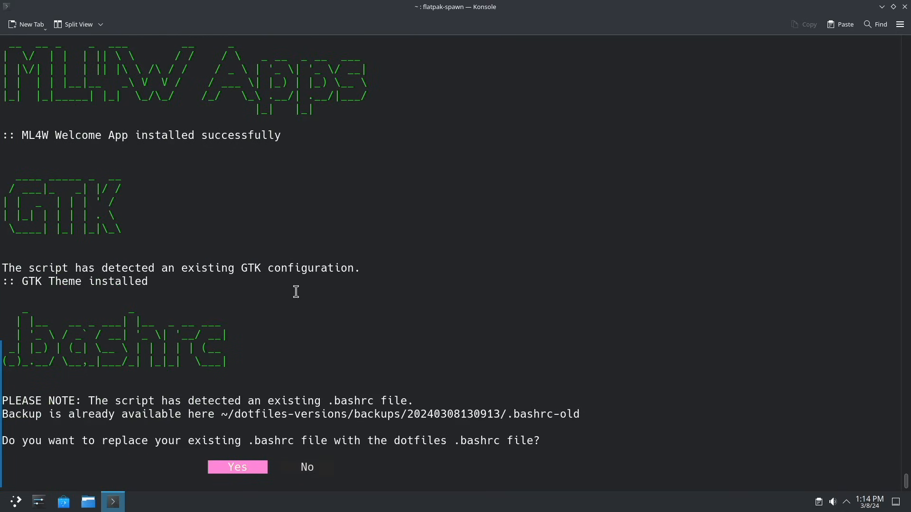
pyautogui.click(237, 467)
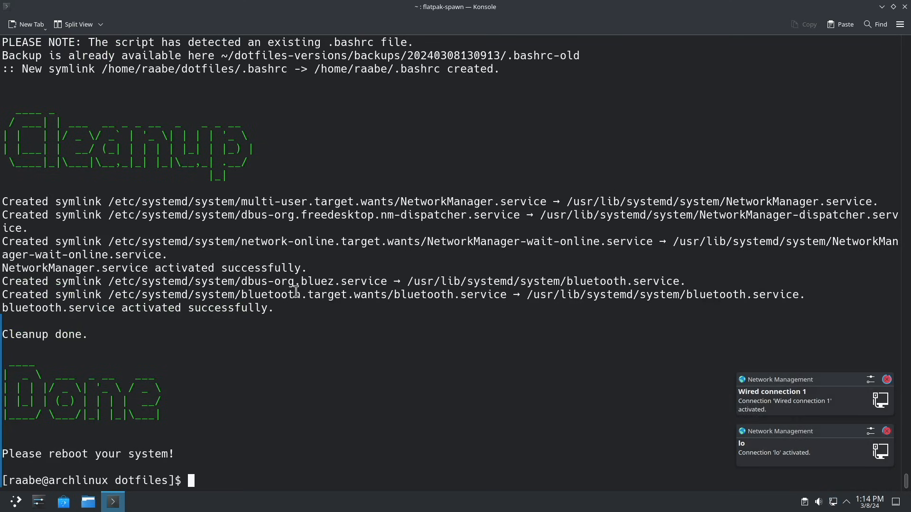
pyautogui.write('r')
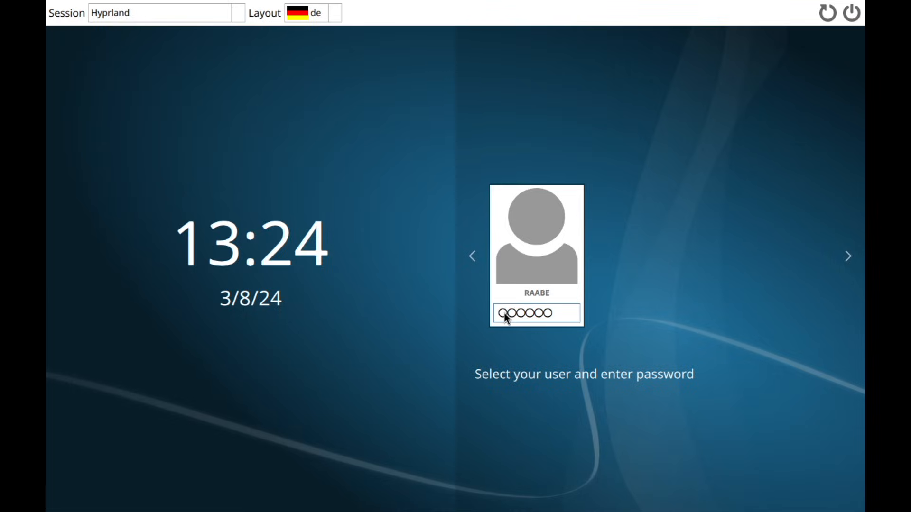
# Submit the password at SDDM to start the Hyprland session.
pyautogui.press('Return')
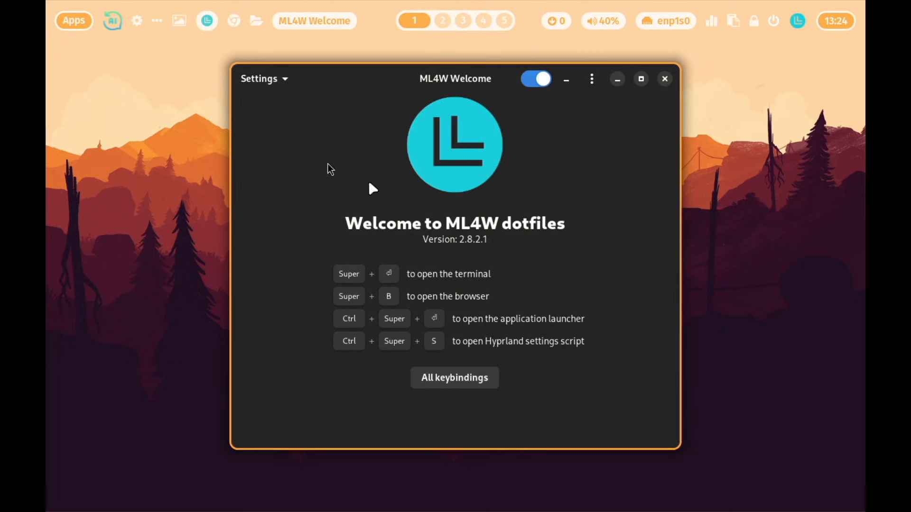
pyautogui.click(259, 79)
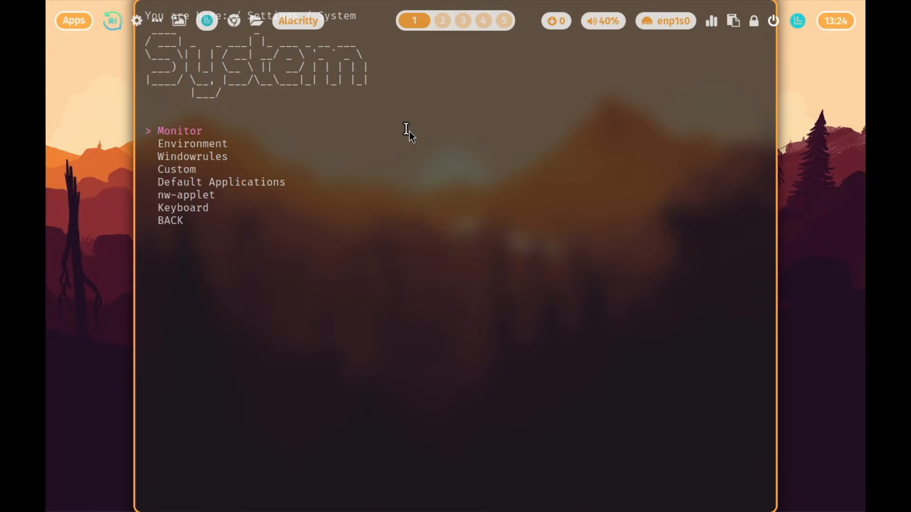
pyautogui.click(179, 131)
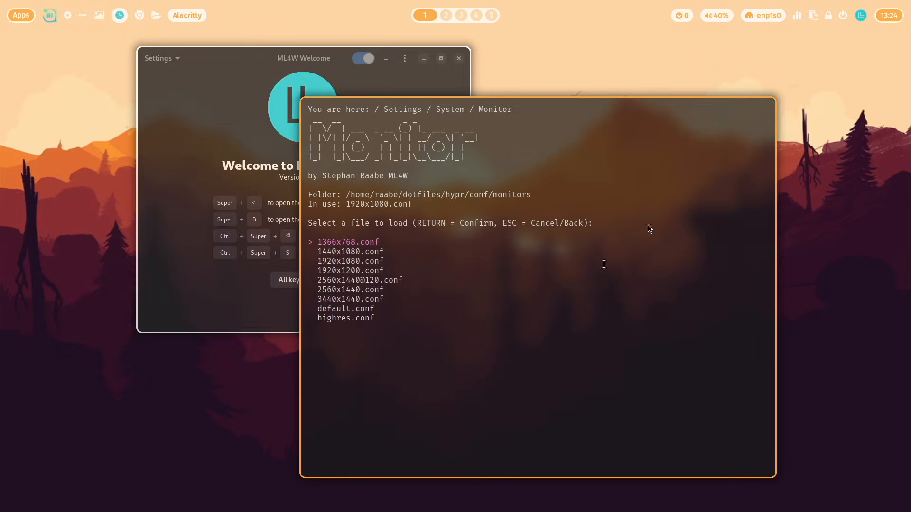
pyautogui.moveTo(529, 265)
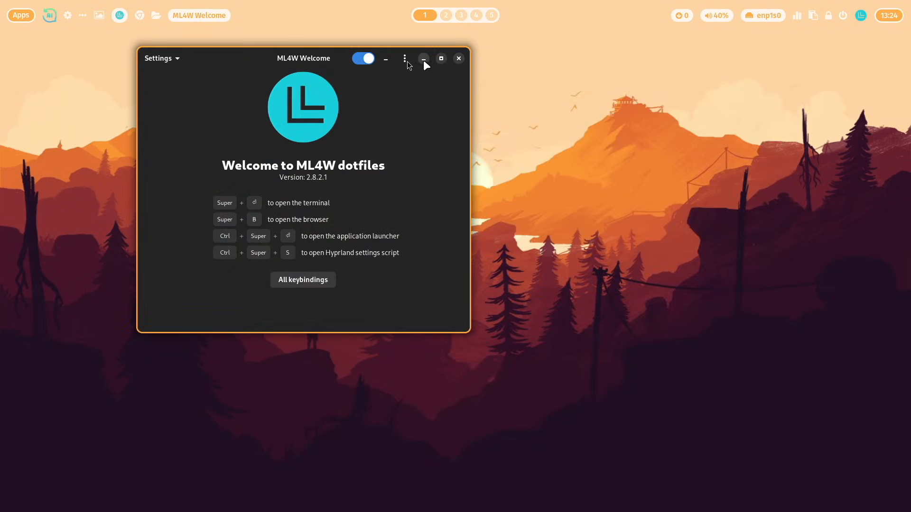
# Pick a new Waybar theme via Settings > Waybar > Themes, filtering the rofi list with 'wa'.
pyautogui.click(404, 58)
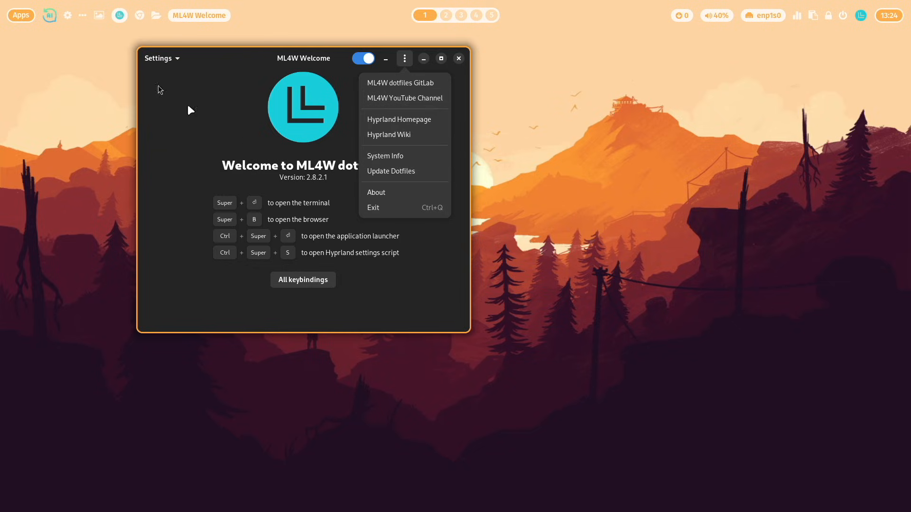
pyautogui.click(161, 58)
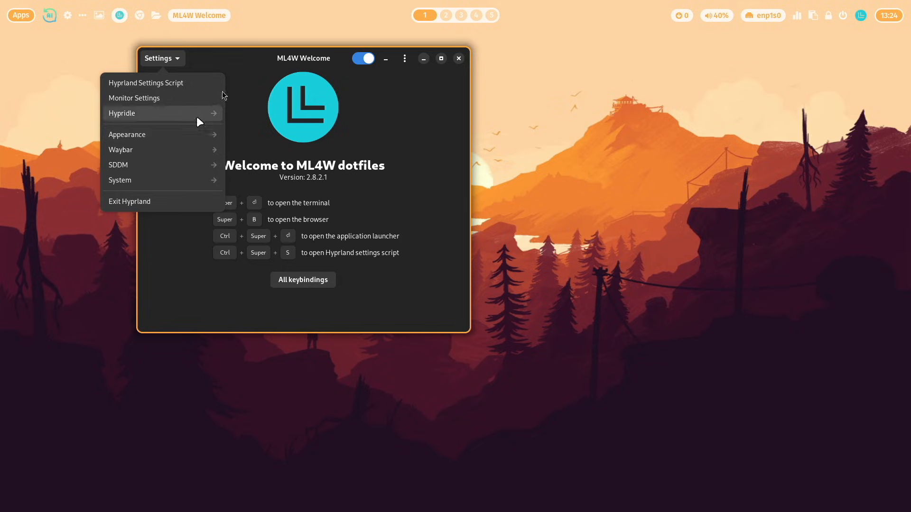
pyautogui.click(82, 22)
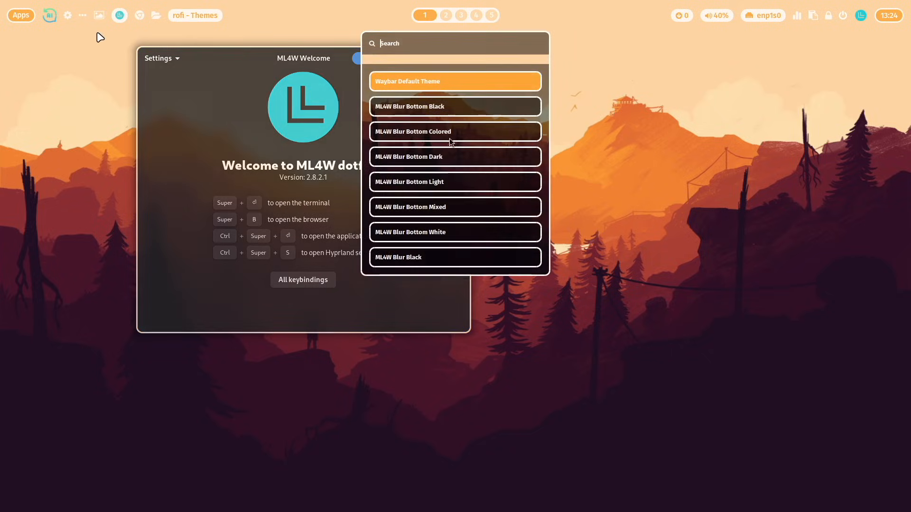
pyautogui.write('wa')
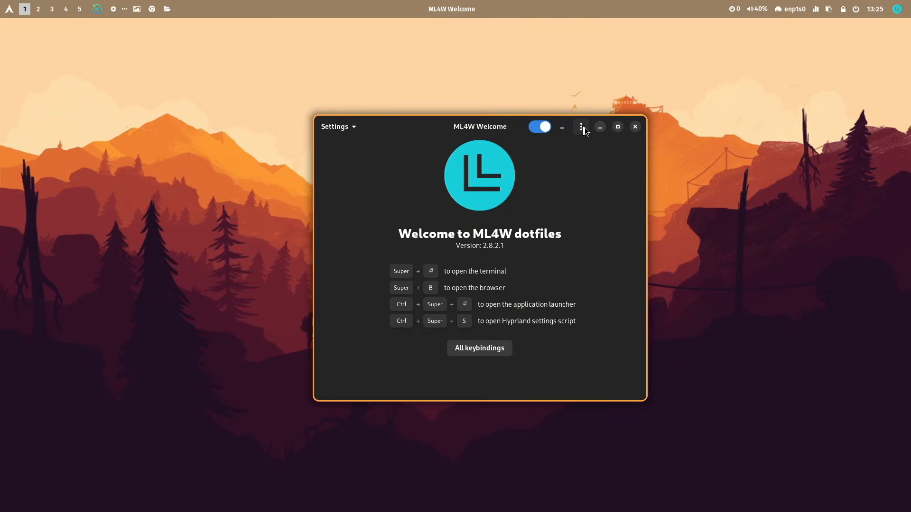
# Run Update Dotfiles from the ML4W Welcome kebab menu, opening the update script.
pyautogui.click(582, 126)
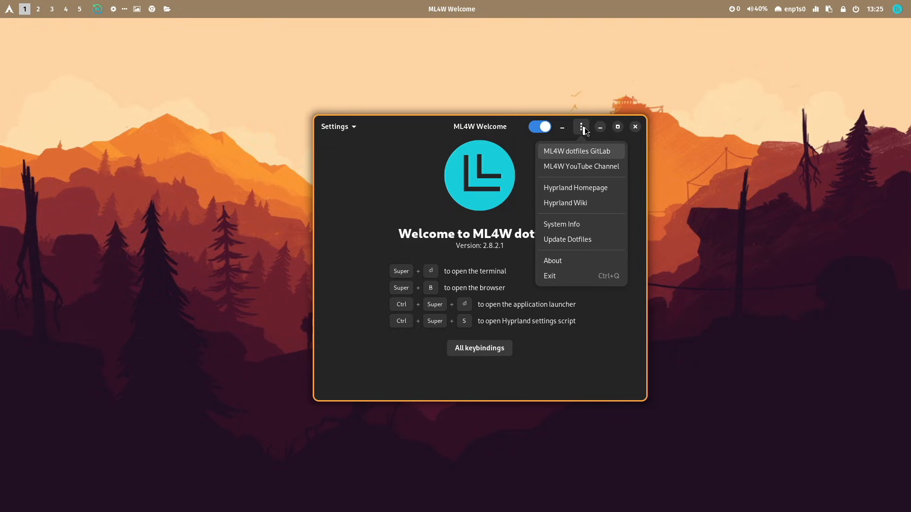
pyautogui.moveTo(587, 225)
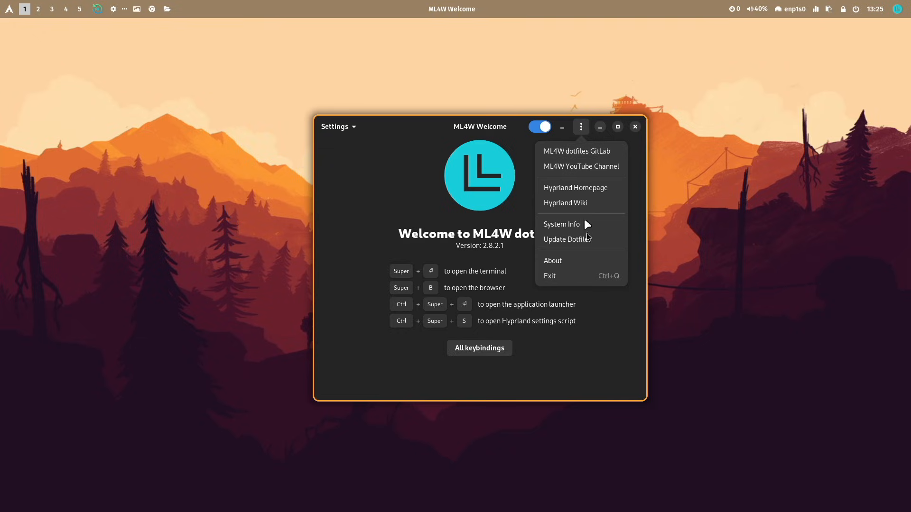
pyautogui.moveTo(582, 240)
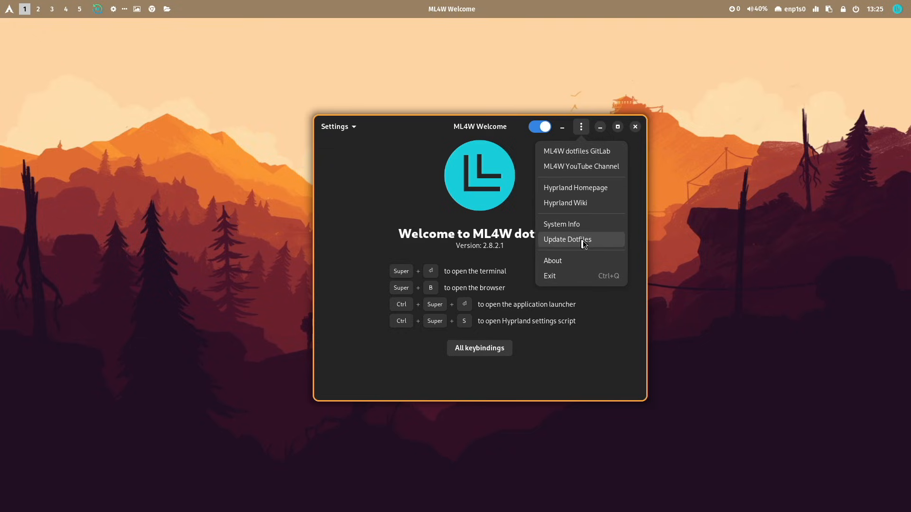
pyautogui.moveTo(601, 246)
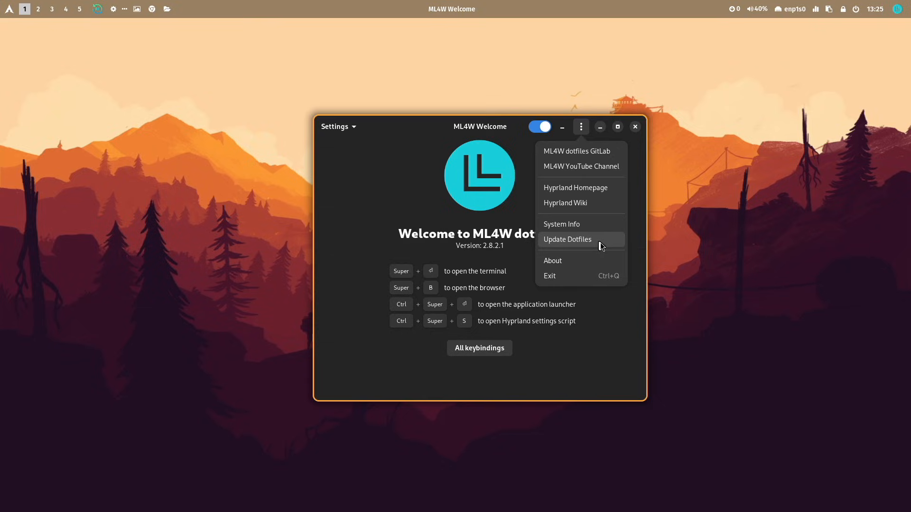
pyautogui.moveTo(583, 244)
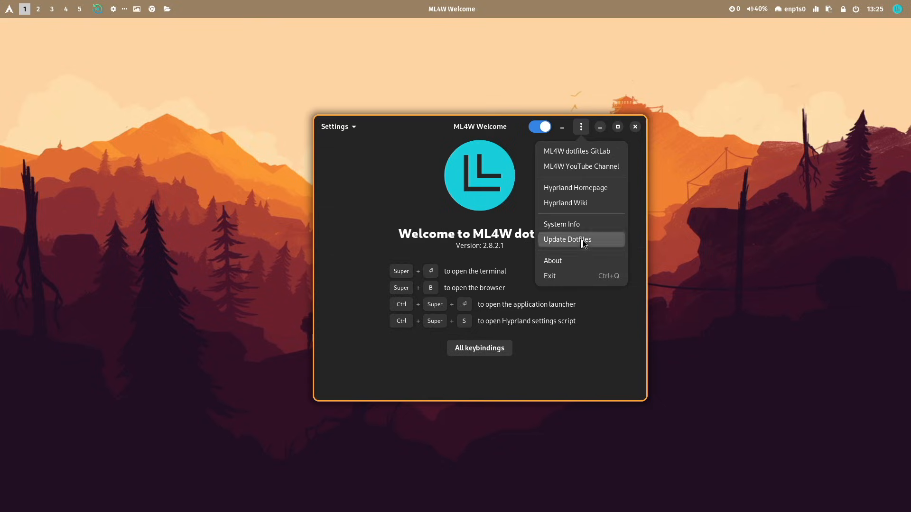
pyautogui.click(567, 239)
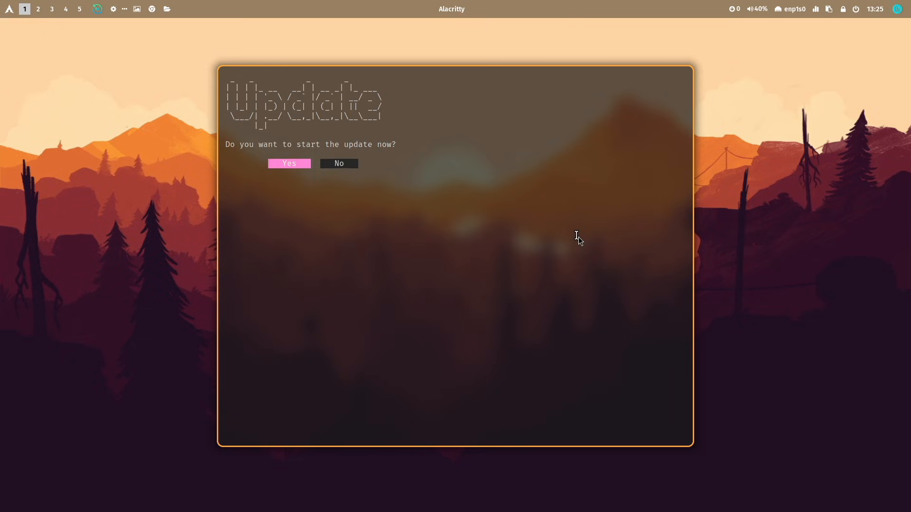
# Start the update on main-release, continue past the intro and back up the existing dotfiles.
pyautogui.click(288, 164)
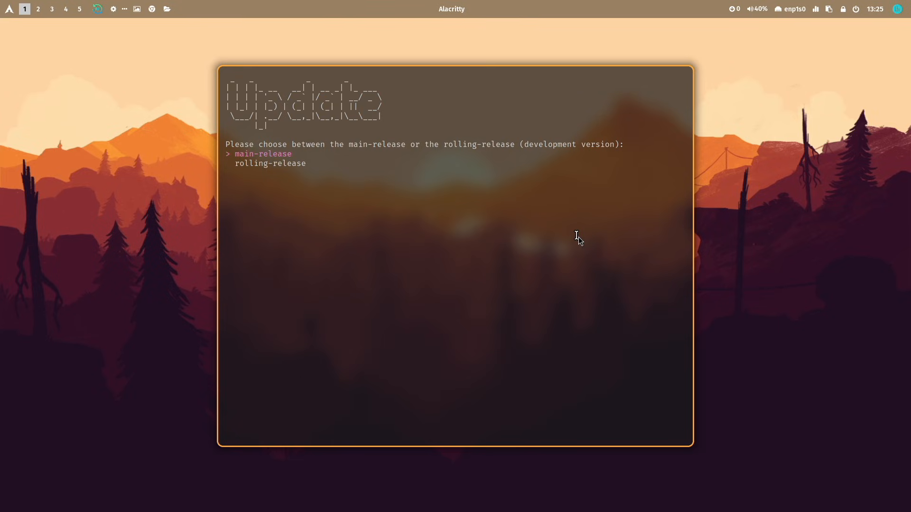
pyautogui.press('Return')
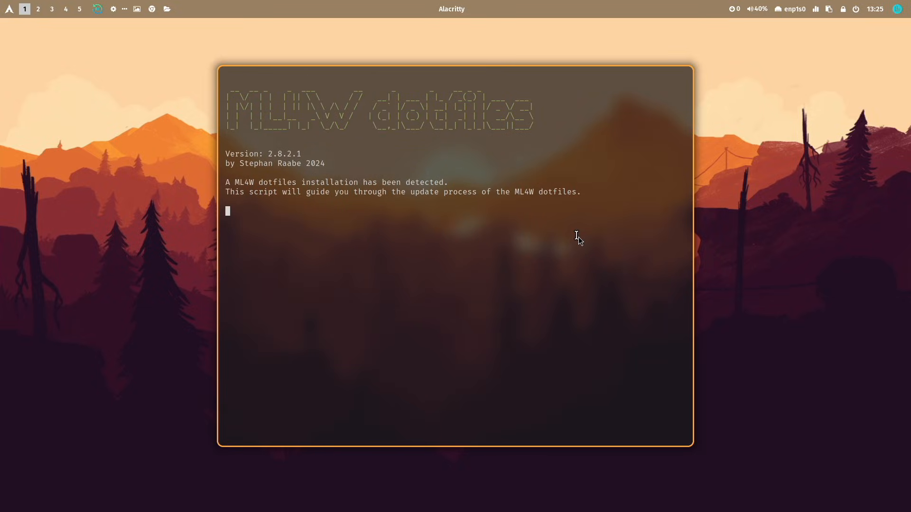
pyautogui.press('Return')
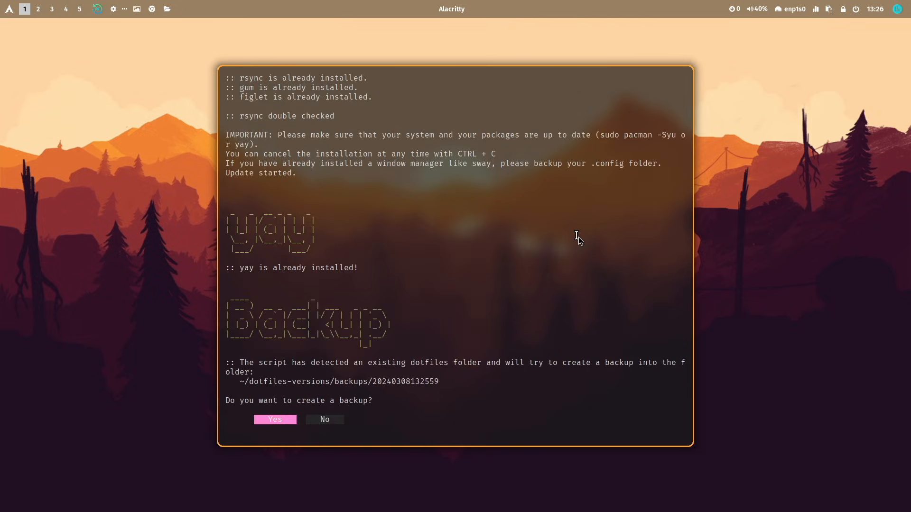
pyautogui.click(325, 420)
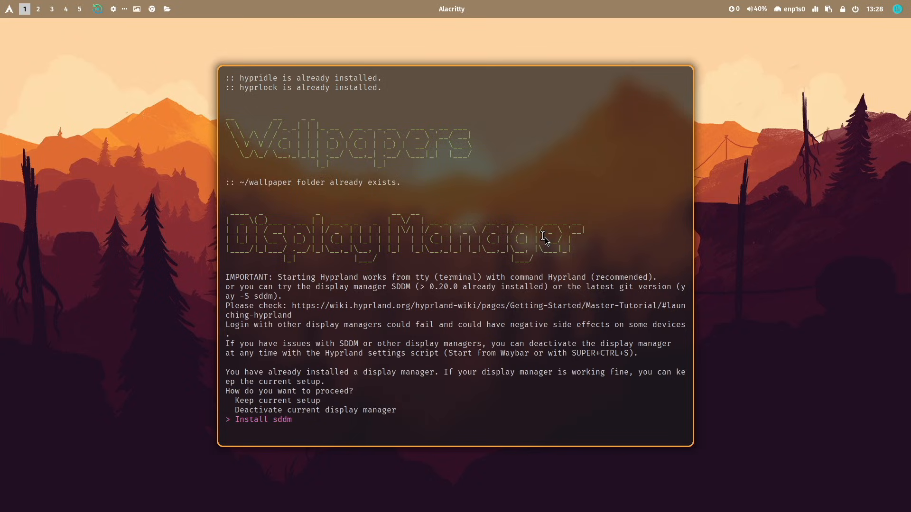
# Keep the current display manager, restore all listed configurations and install the prepared dotfiles.
pyautogui.press('Return')
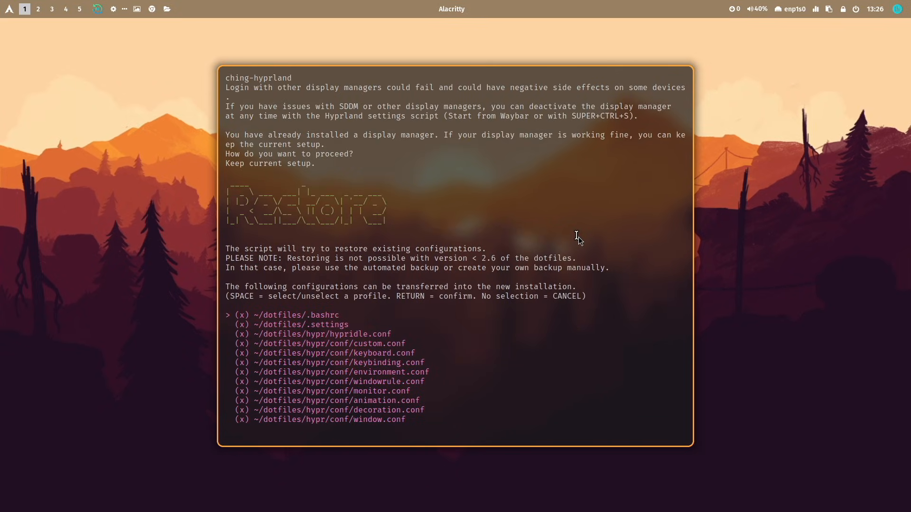
pyautogui.press('Return')
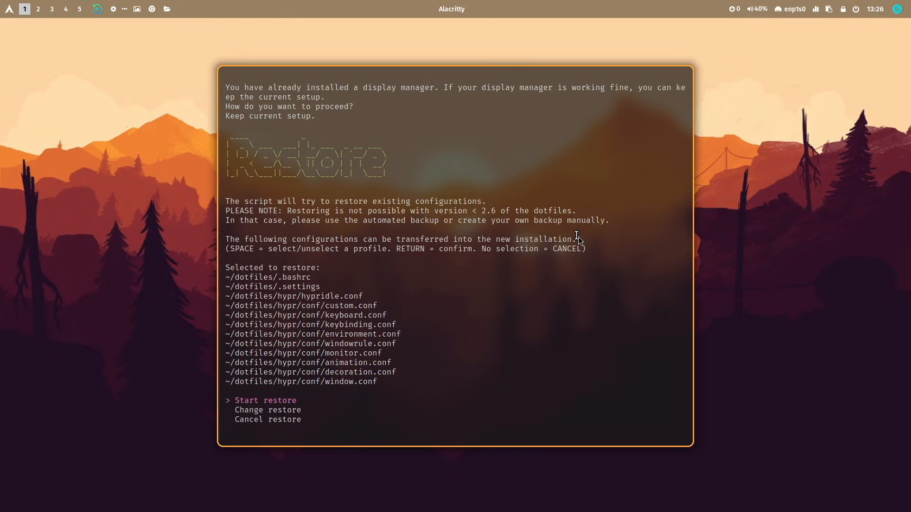
pyautogui.press('Return')
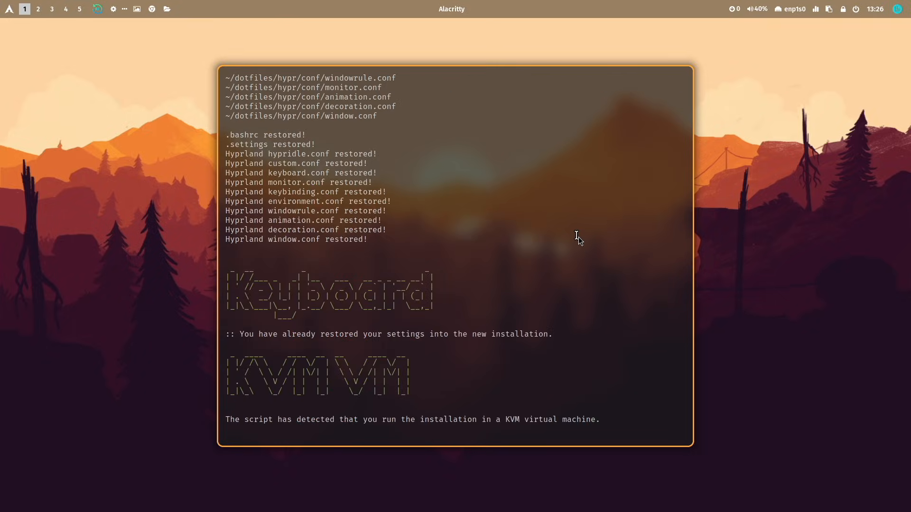
pyautogui.press('Return')
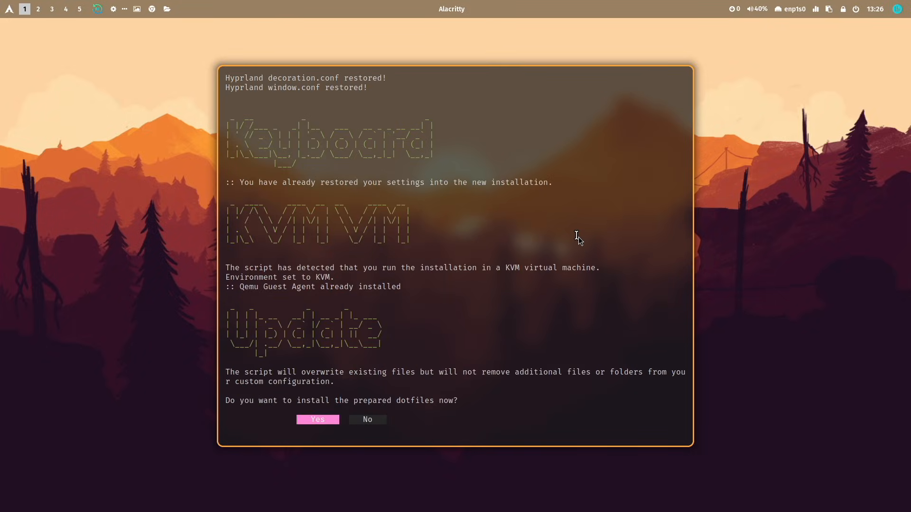
pyautogui.click(318, 420)
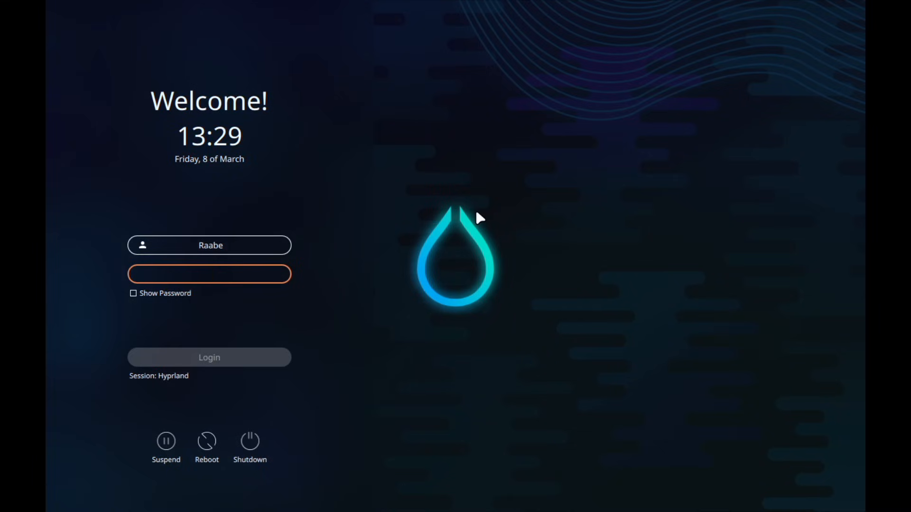
# Enter the password and log in to Hyprland from SDDM.
pyautogui.write('●')
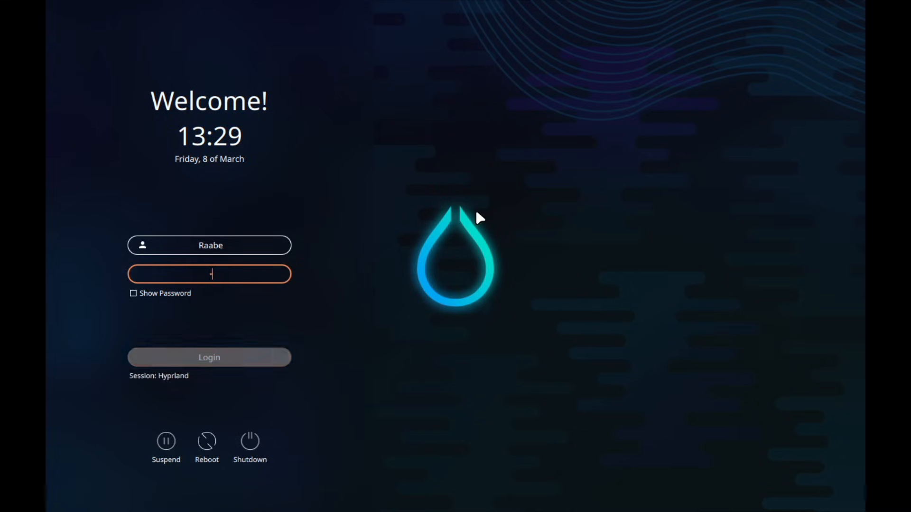
pyautogui.click(208, 358)
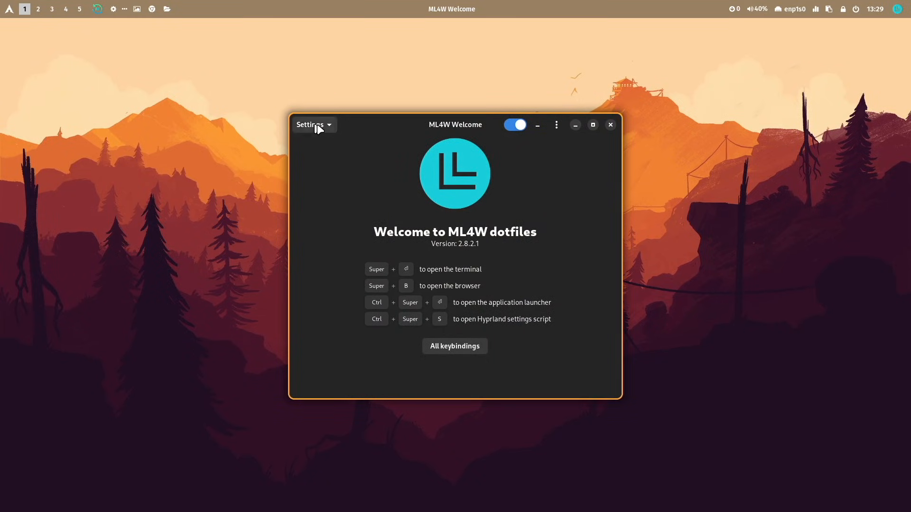
# Set the current wallpaper as the SDDM login background via Settings > SDDM.
pyautogui.click(312, 124)
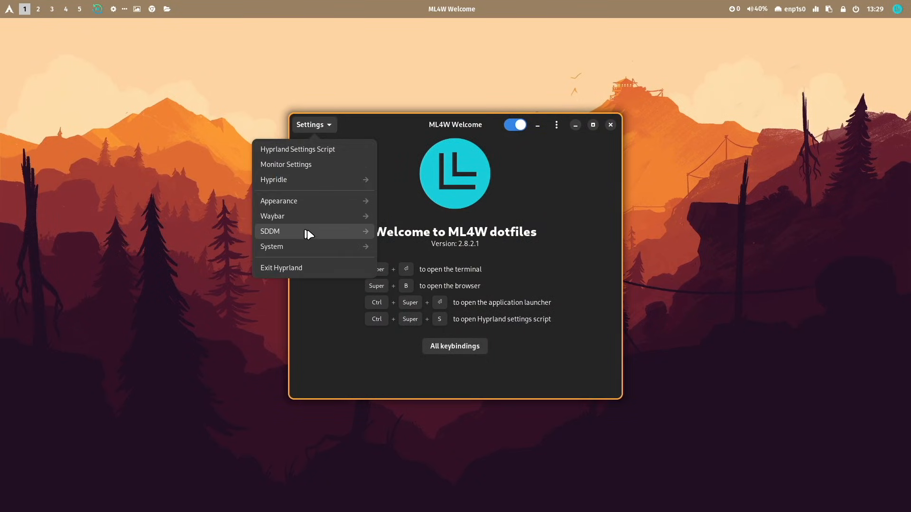
pyautogui.click(269, 232)
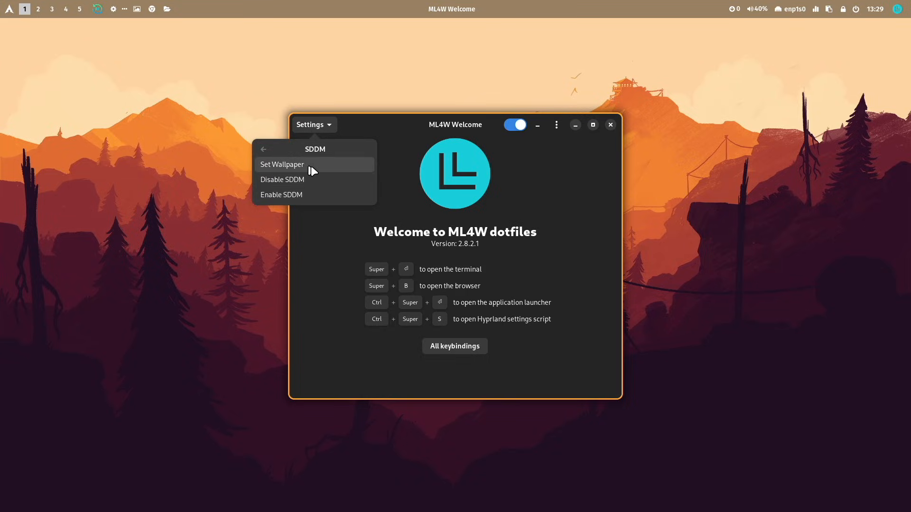
pyautogui.click(281, 164)
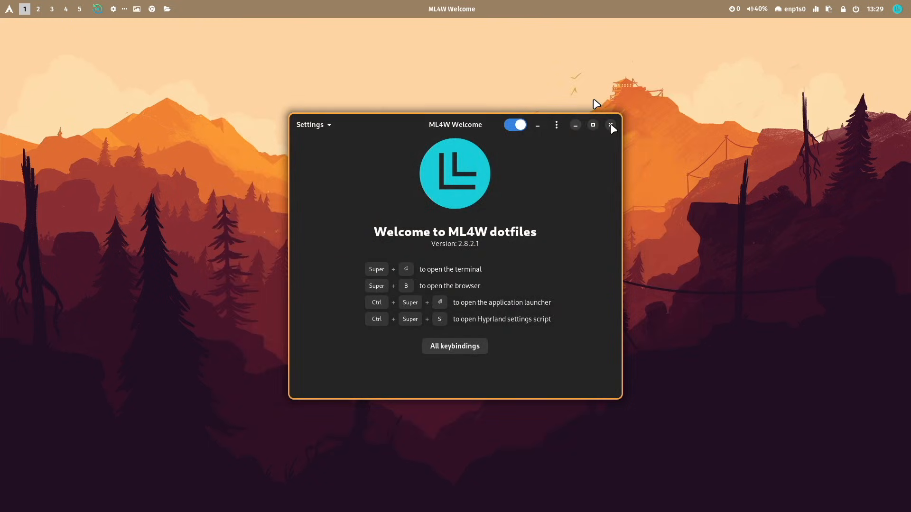
# Close the welcome window and log out of Hyprland through the Waybar power menu.
pyautogui.click(610, 125)
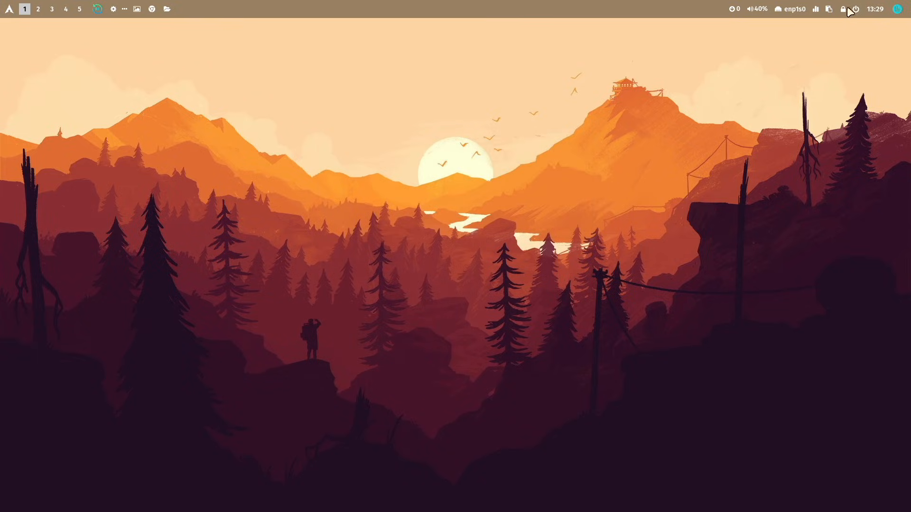
pyautogui.click(855, 9)
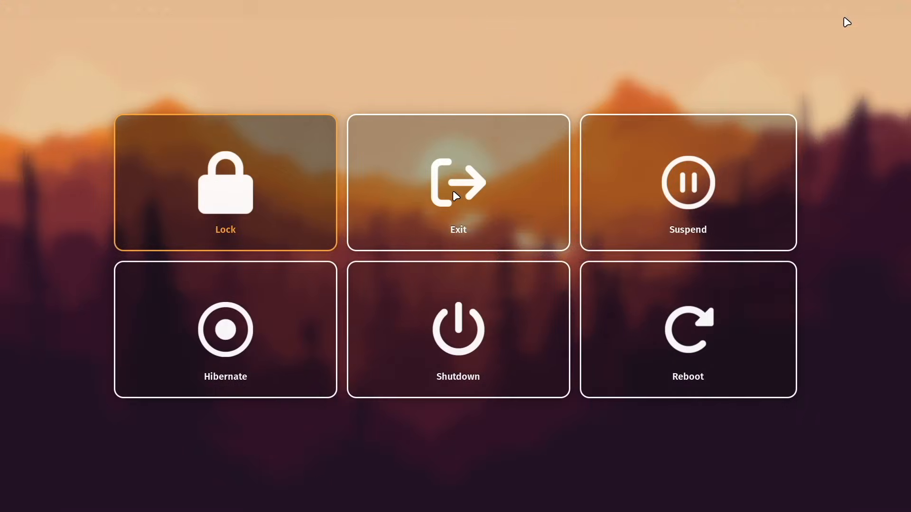
pyautogui.click(458, 182)
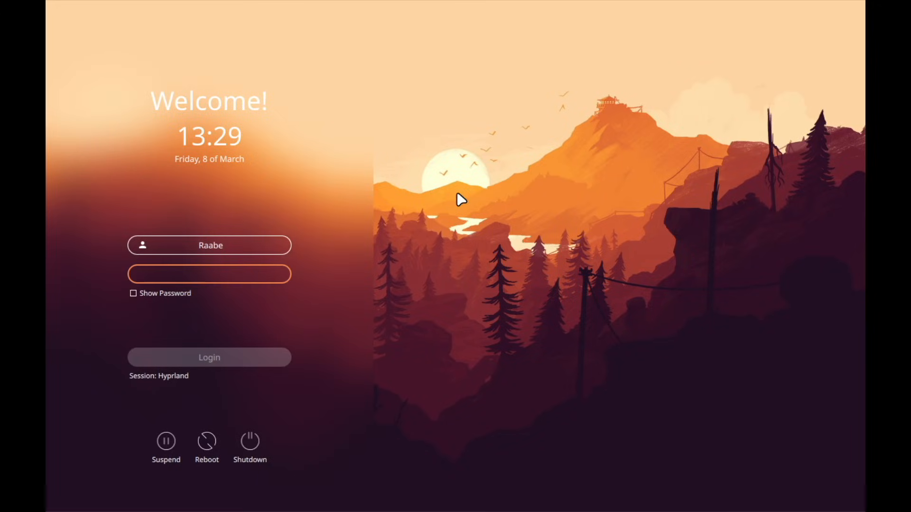
# Select the Plasma (Wayland) session, enter the password and log in.
pyautogui.click(208, 273)
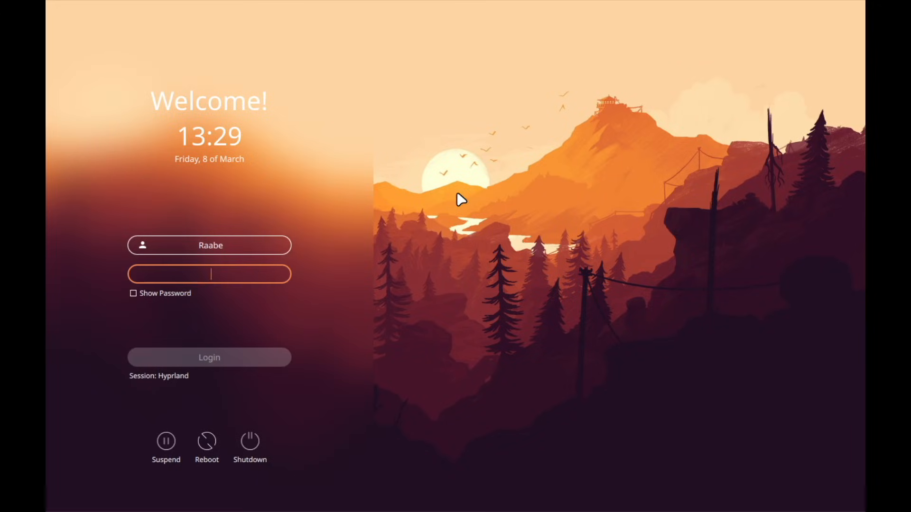
pyautogui.moveTo(187, 375)
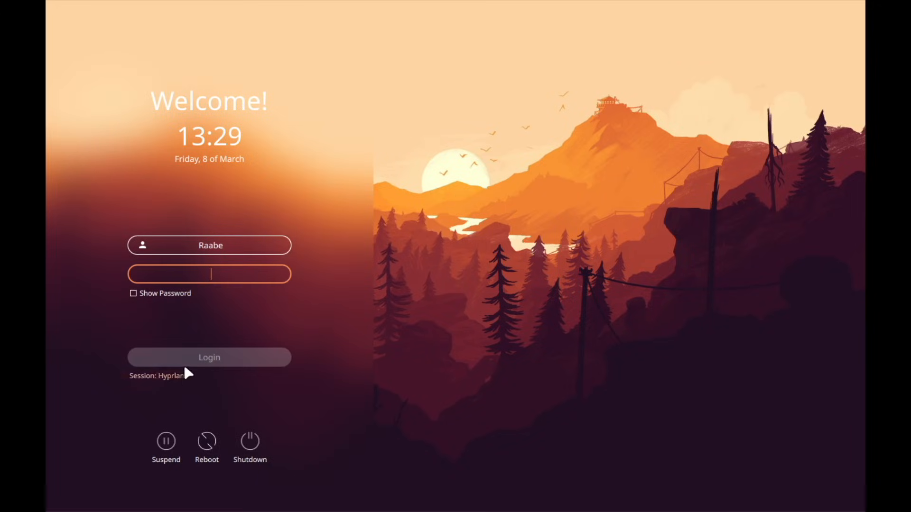
pyautogui.click(158, 376)
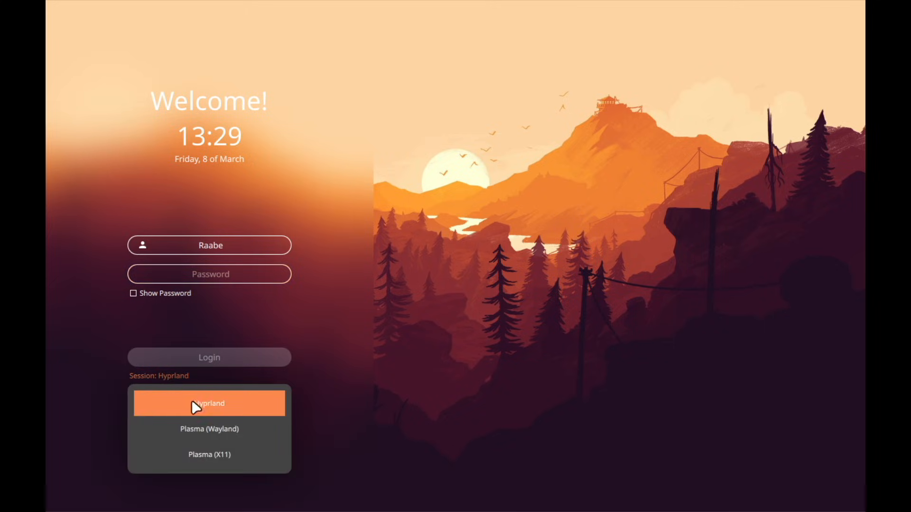
pyautogui.click(209, 429)
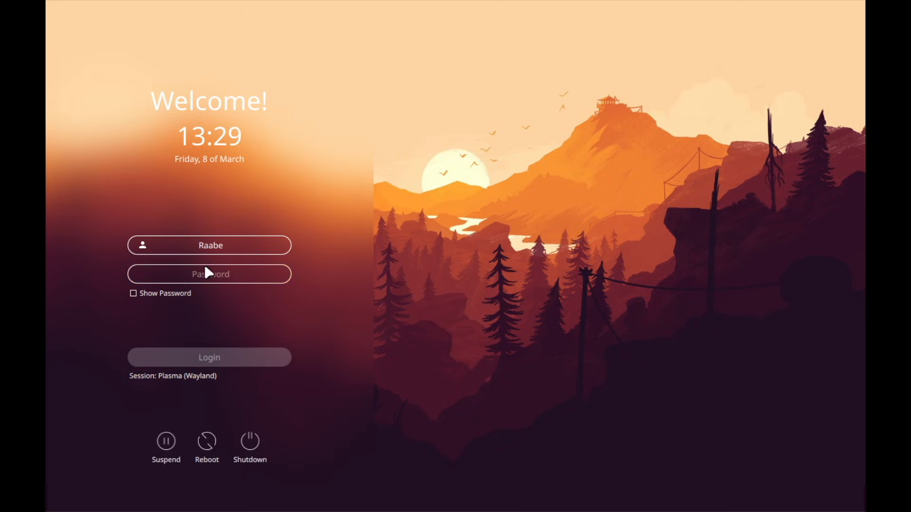
pyautogui.write('password')
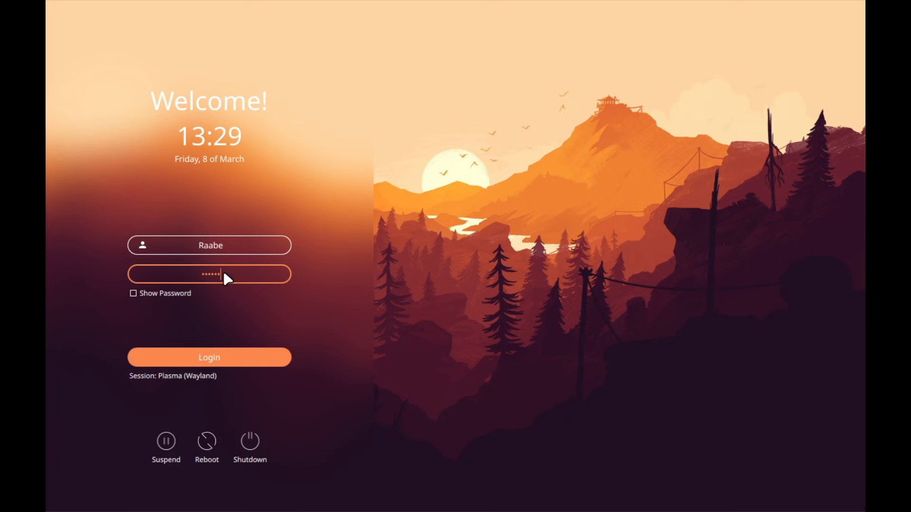
pyautogui.click(209, 358)
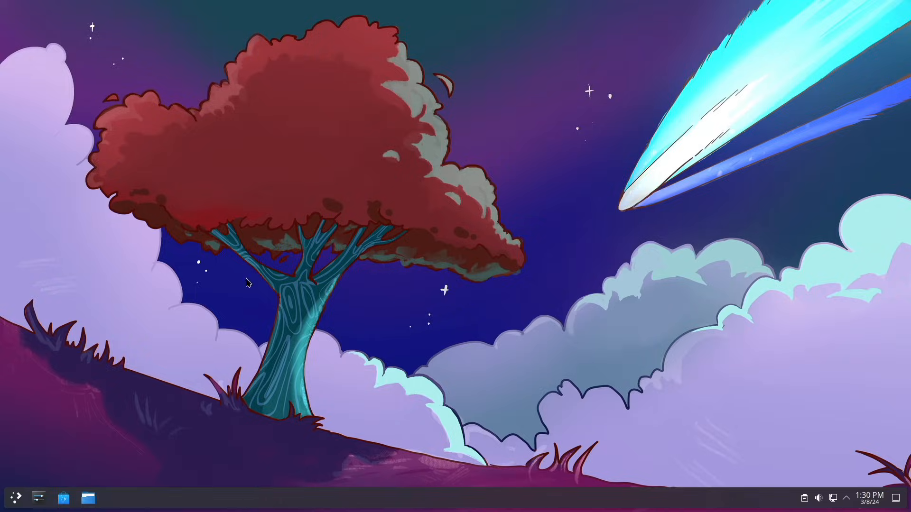